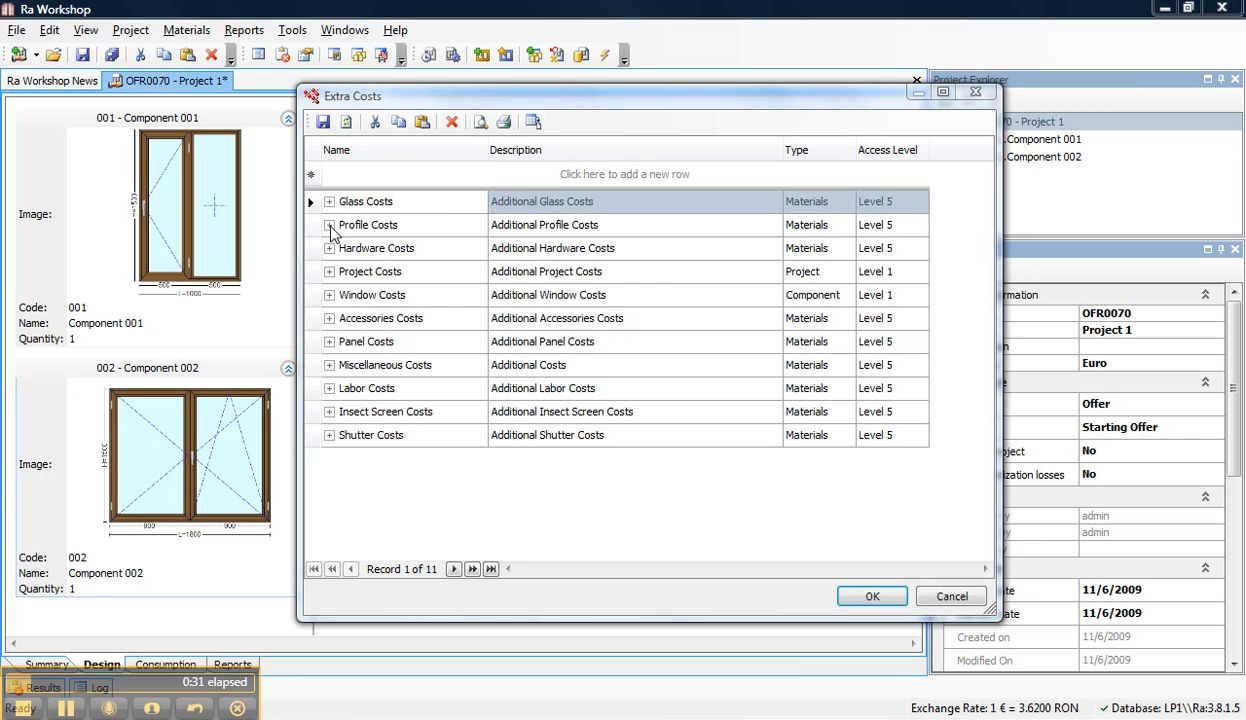
# Review the Profile Costs group's extra costs, including its Production entry, then collapse it.
pyautogui.click(330, 224)
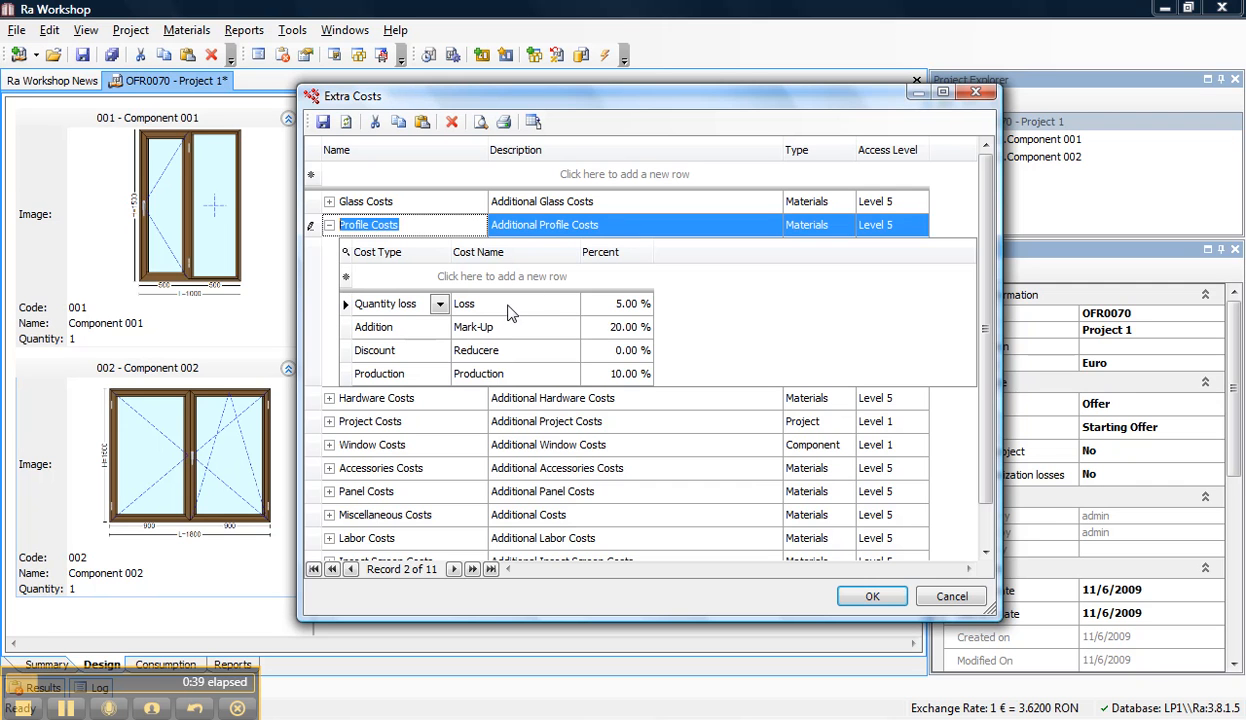
pyautogui.moveTo(344, 320)
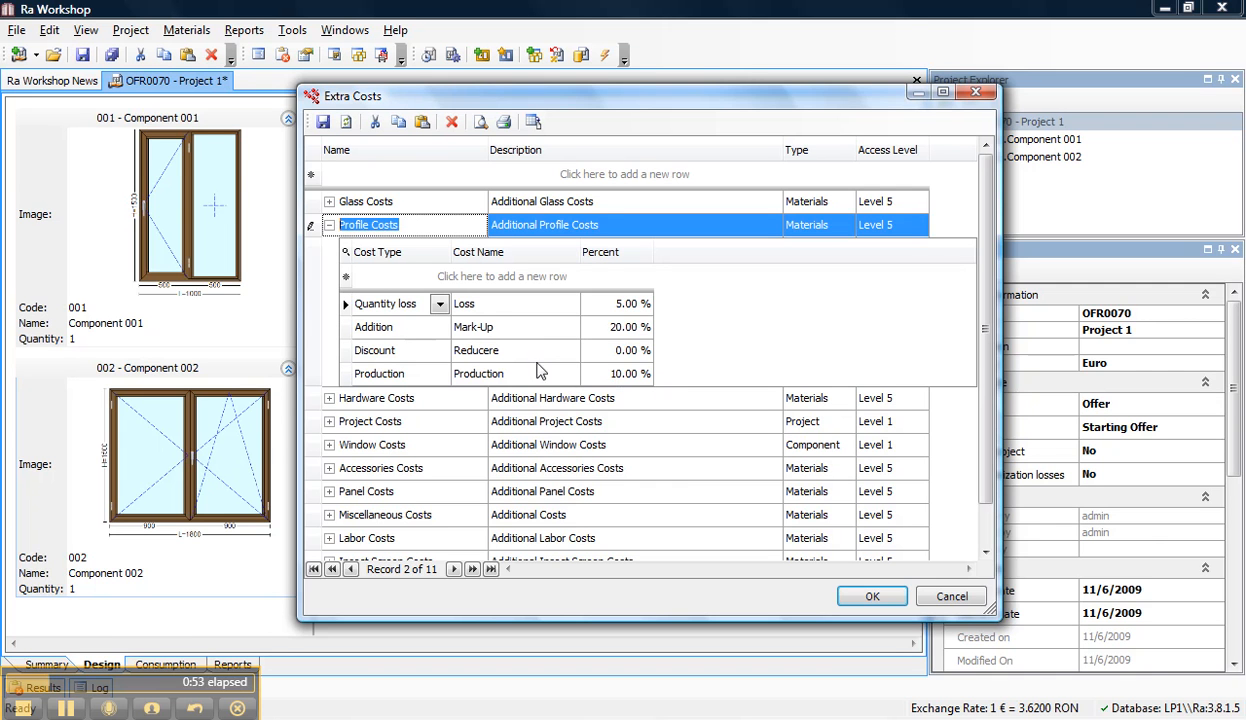
pyautogui.moveTo(444, 328)
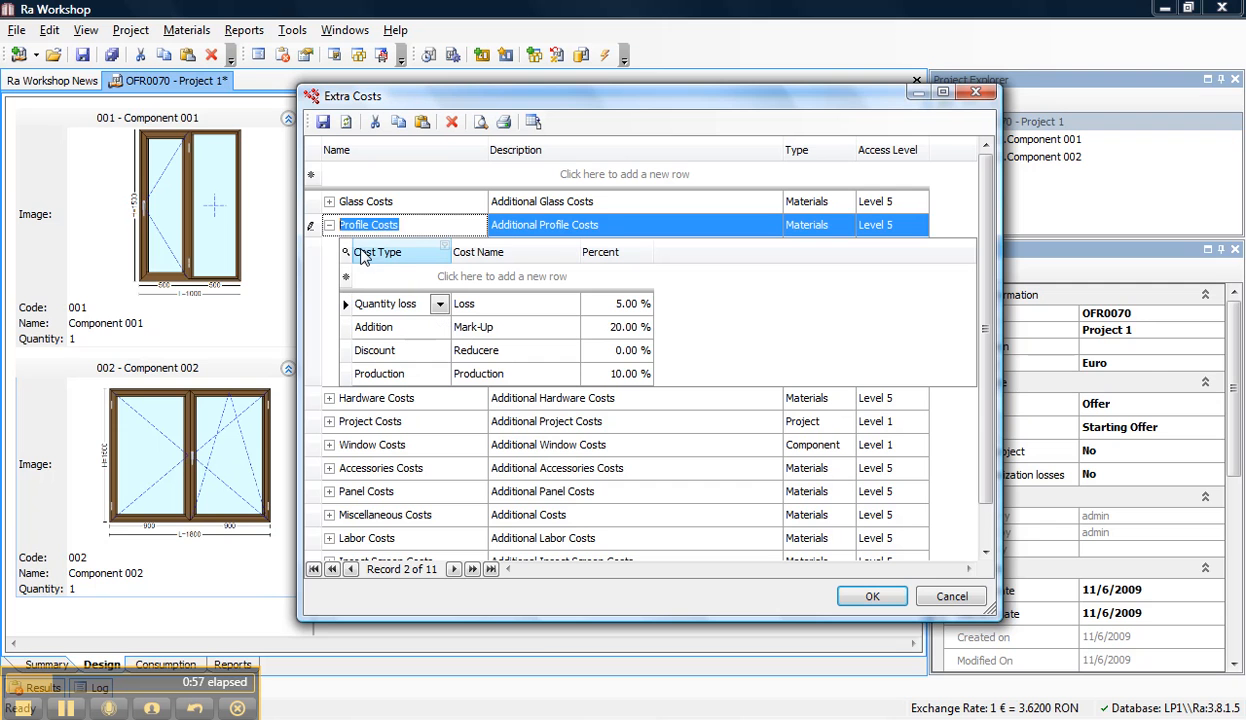
pyautogui.moveTo(398, 268)
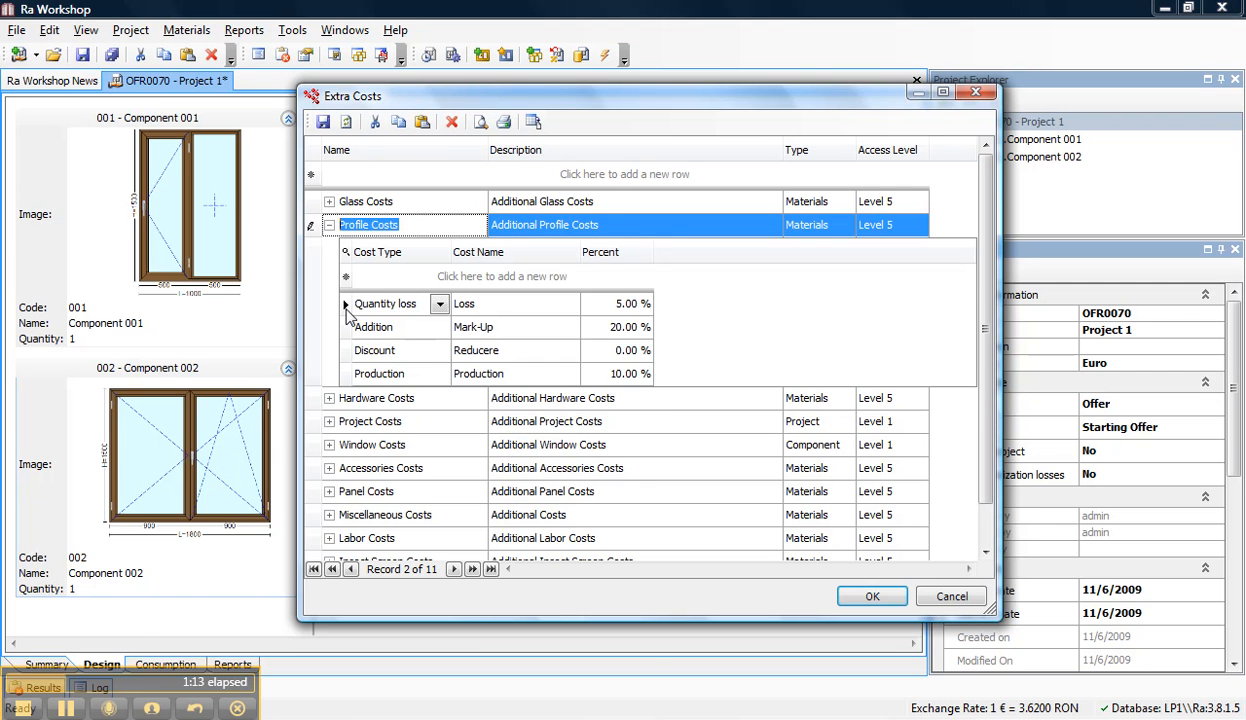
pyautogui.moveTo(352, 382)
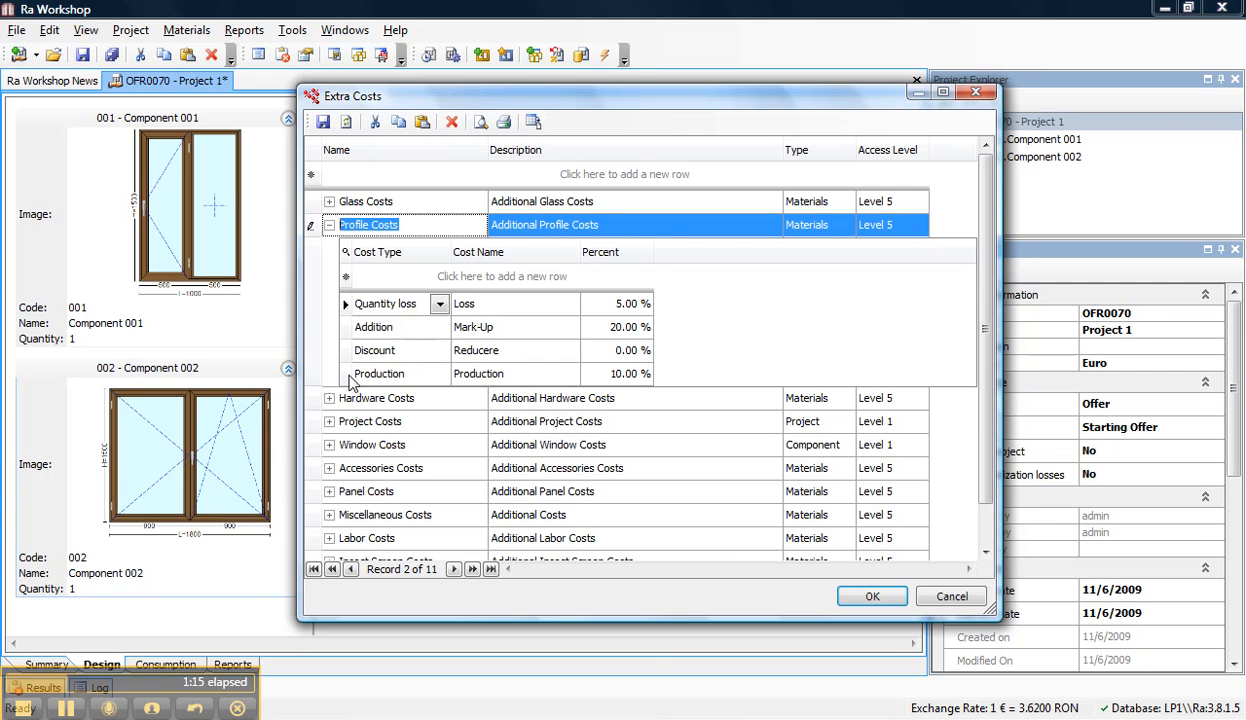
pyautogui.click(378, 374)
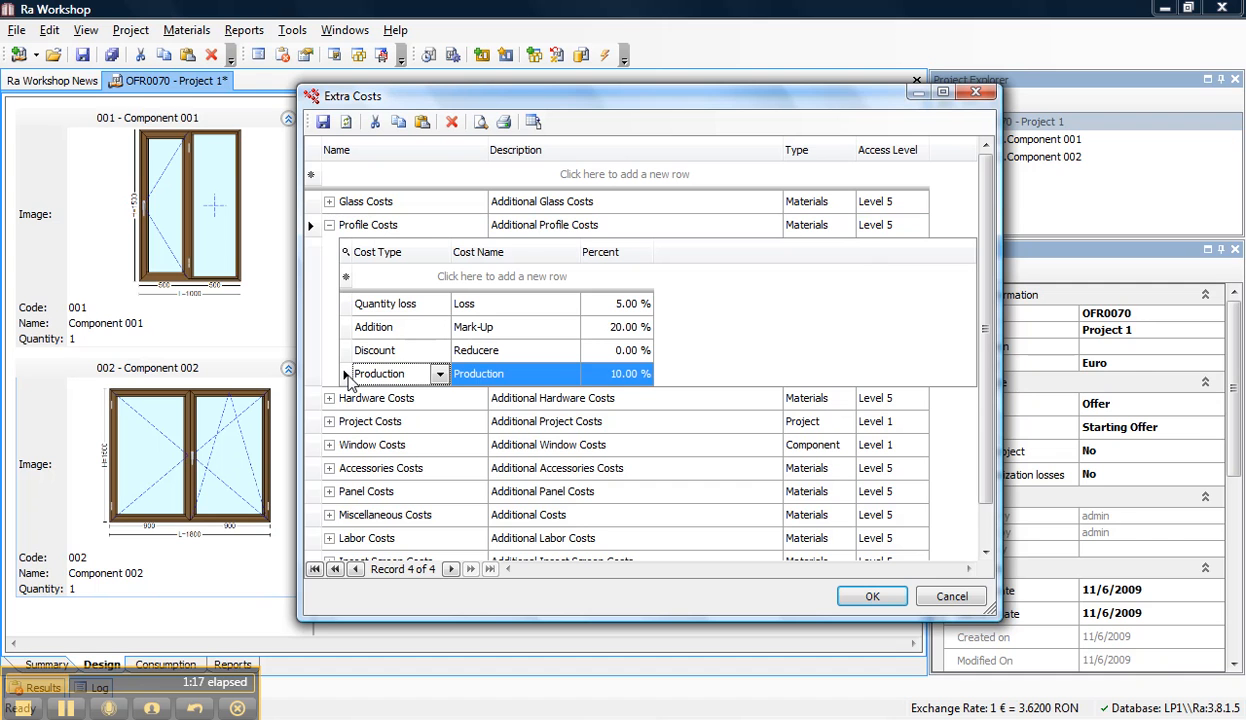
pyautogui.moveTo(350, 336)
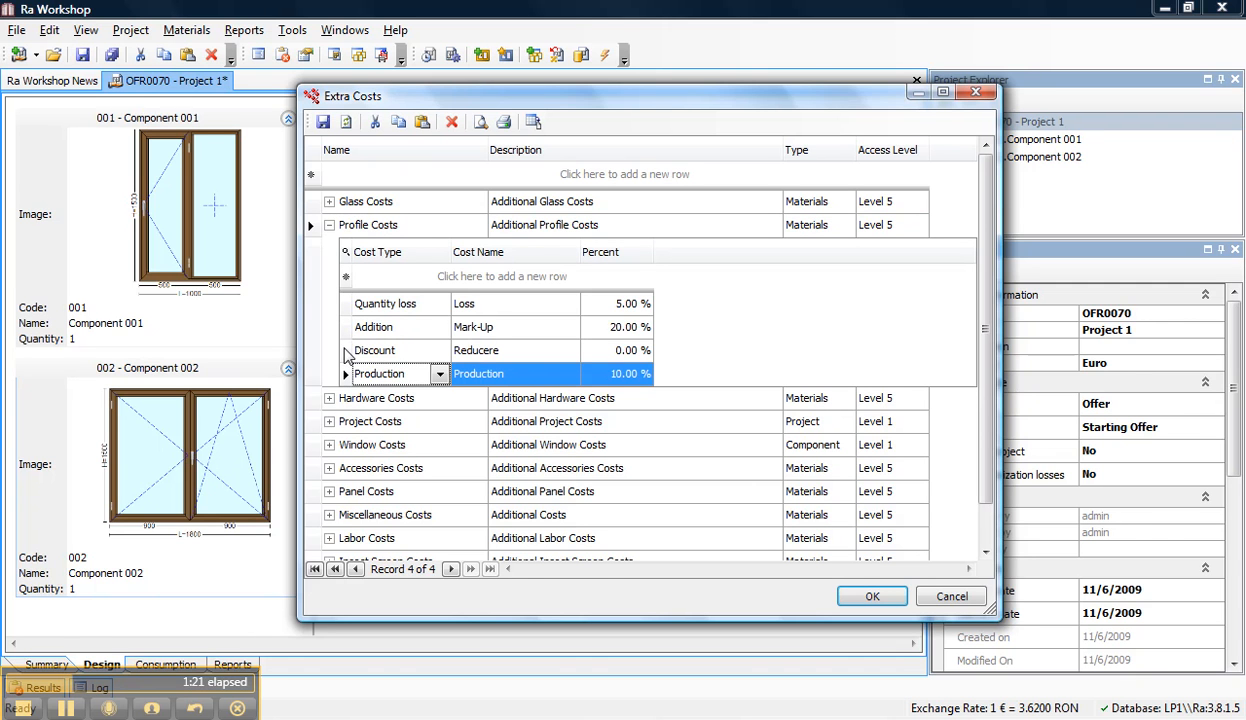
pyautogui.moveTo(390, 360)
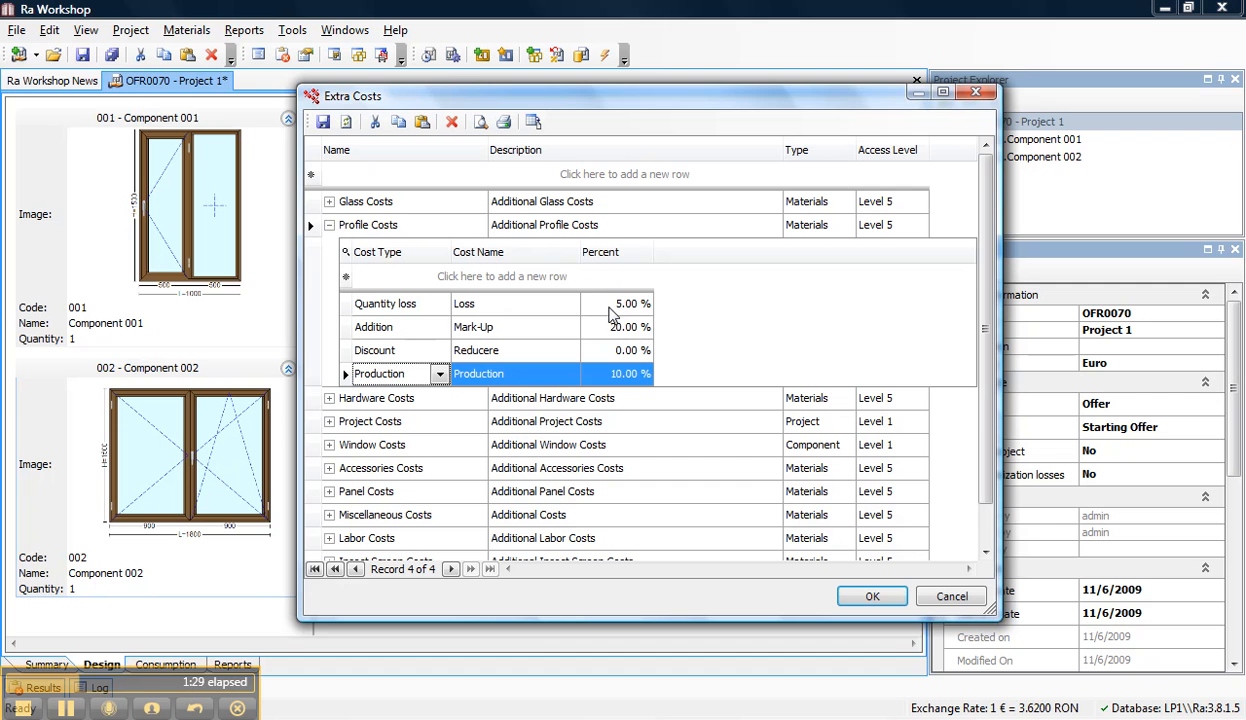
pyautogui.moveTo(616, 312)
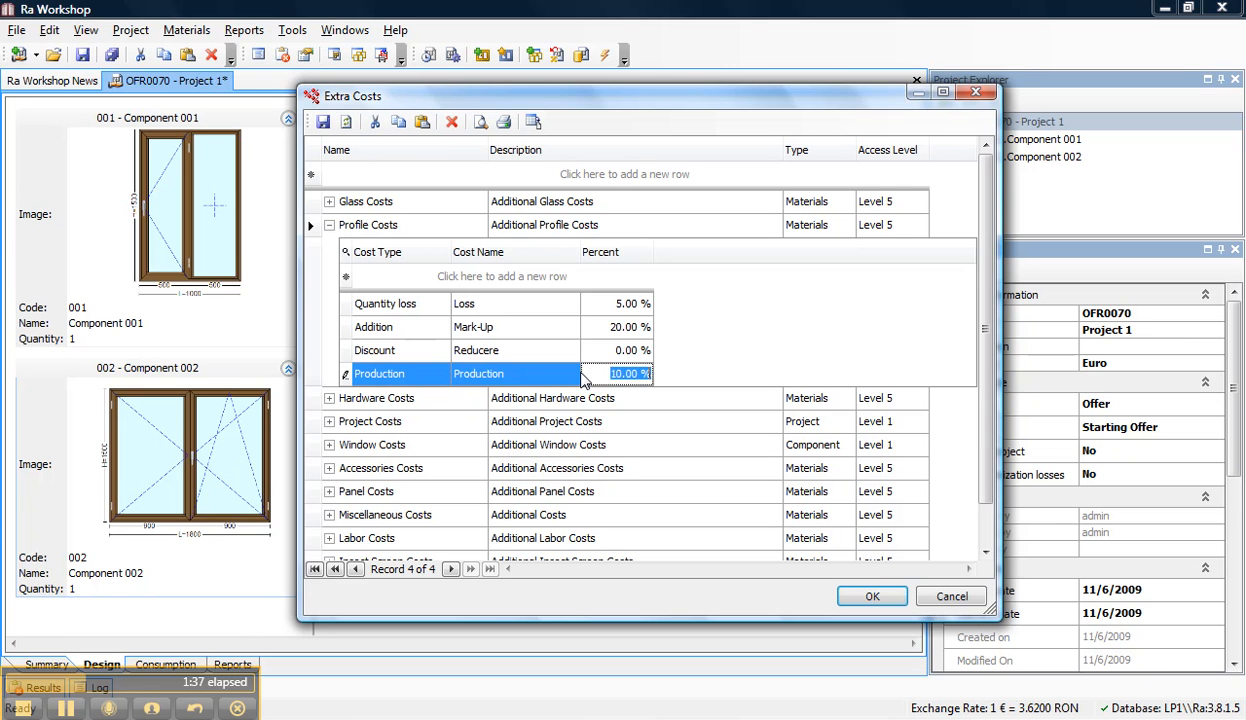
pyautogui.click(616, 328)
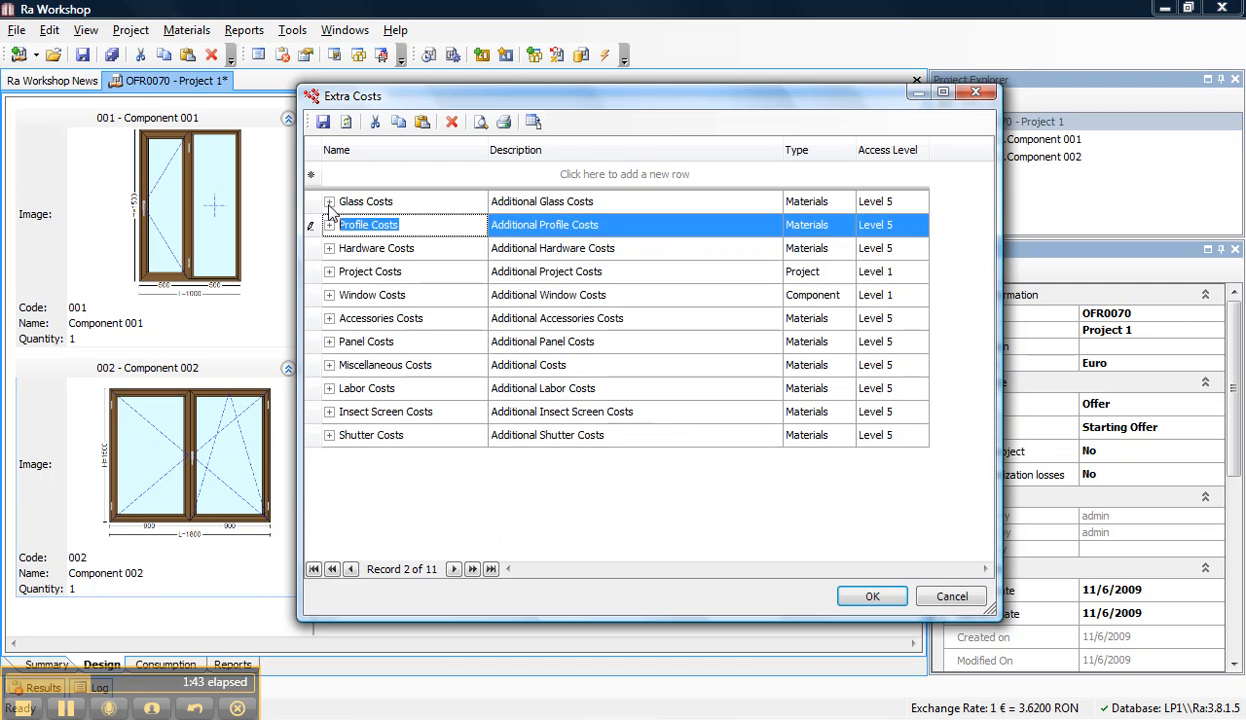
# Review the Glass Costs group's extra costs, focusing its mark-up percentage.
pyautogui.click(328, 200)
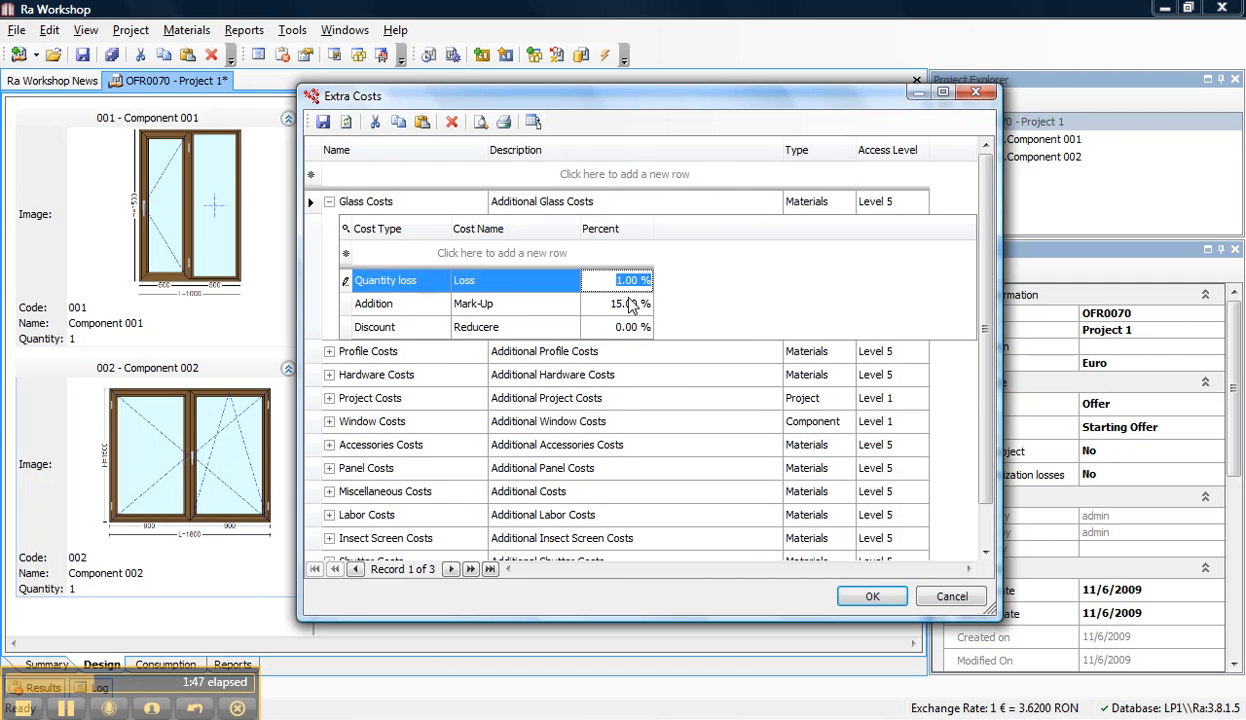
pyautogui.click(372, 304)
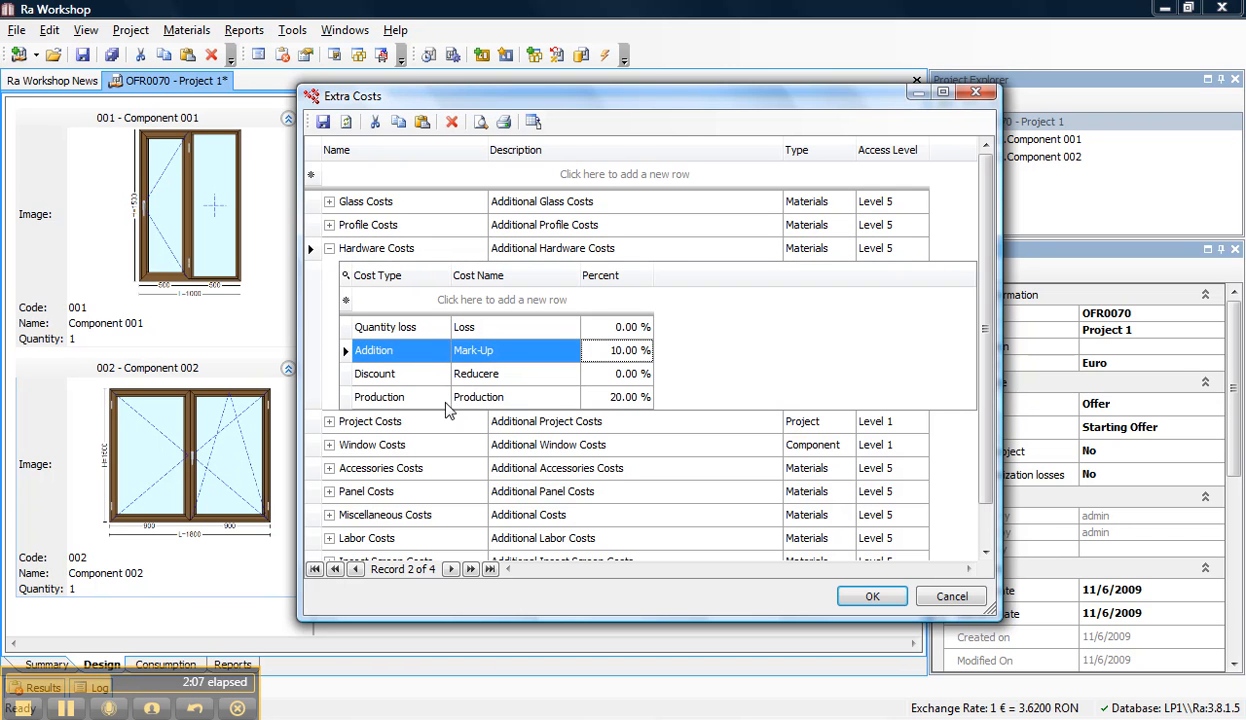
# Inspect the Hardware Costs Production percentage (20%) alongside Loss 0%, Mark-Up 10%, Reducere 0%.
pyautogui.click(478, 396)
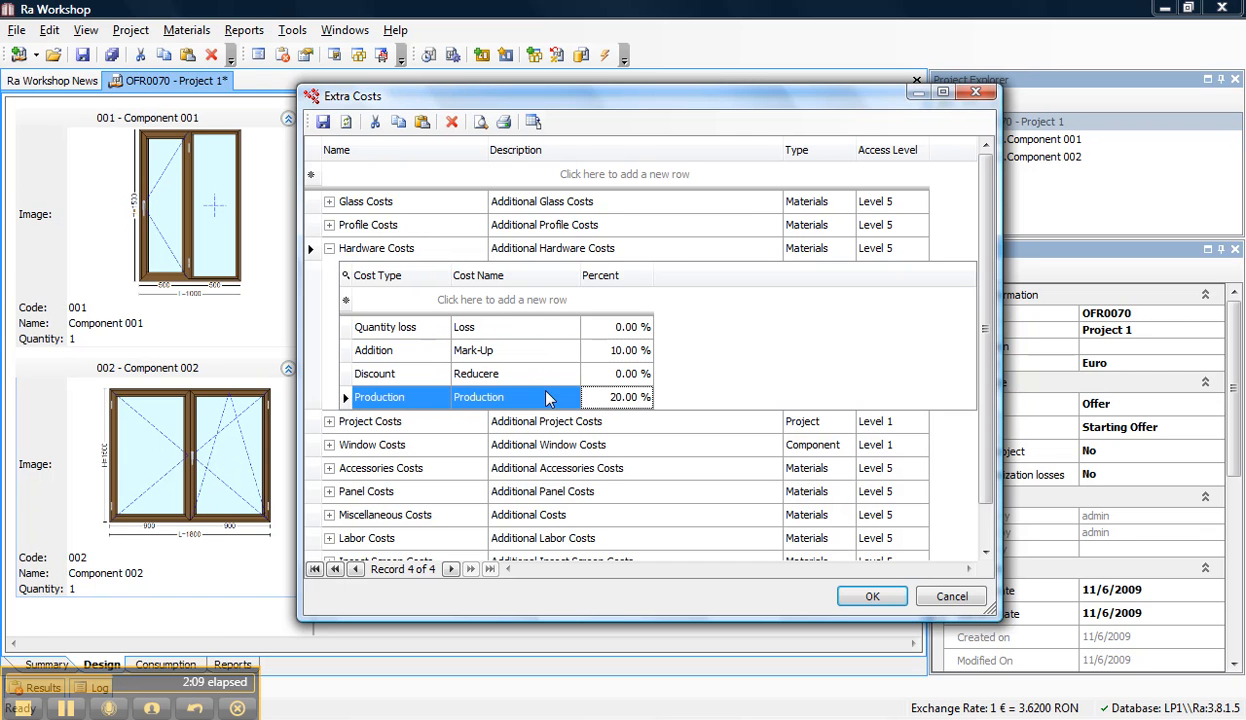
pyautogui.doubleClick(616, 396)
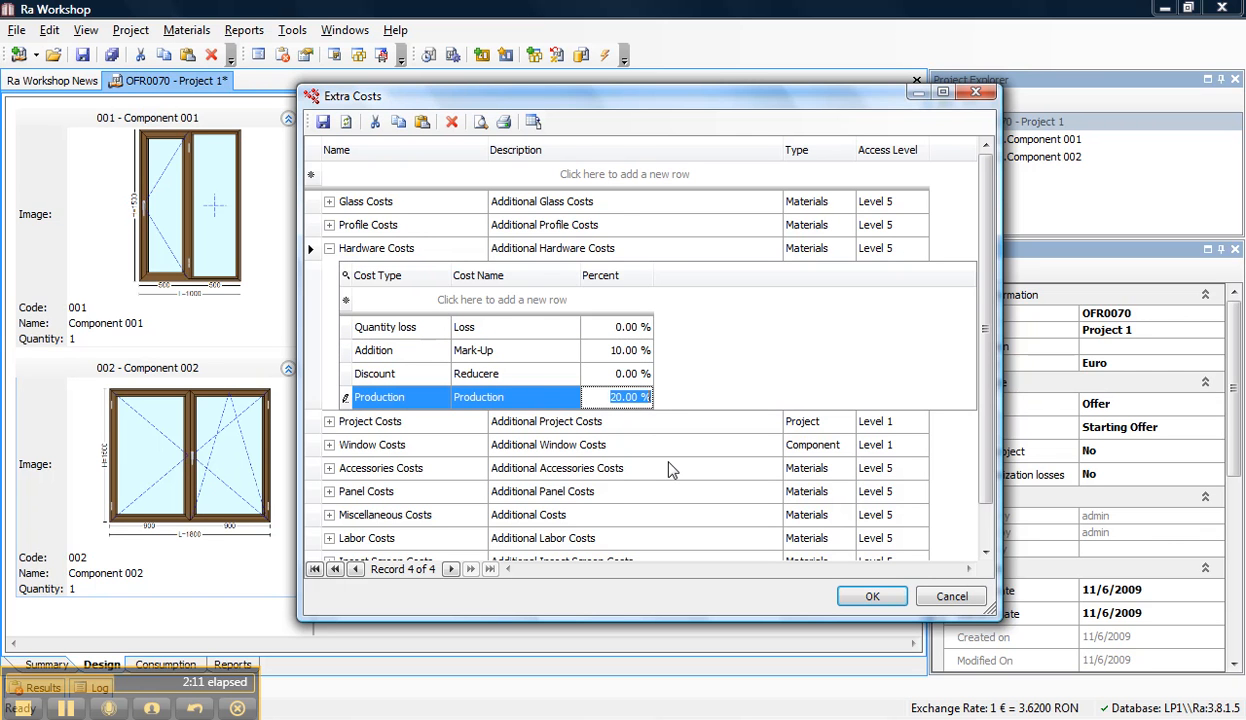
pyautogui.click(378, 248)
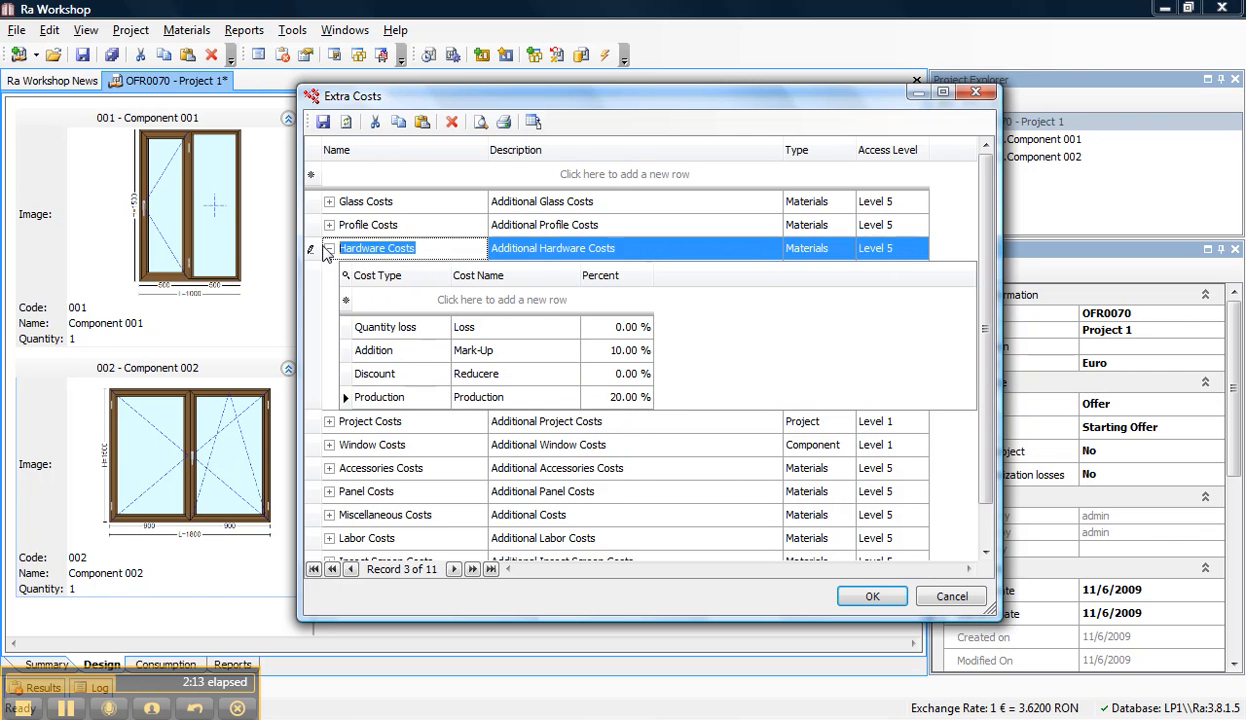
# Expand Project Costs showing discount 0%, assembly 10%, mark-up 30%, transportation 5%.
pyautogui.click(328, 248)
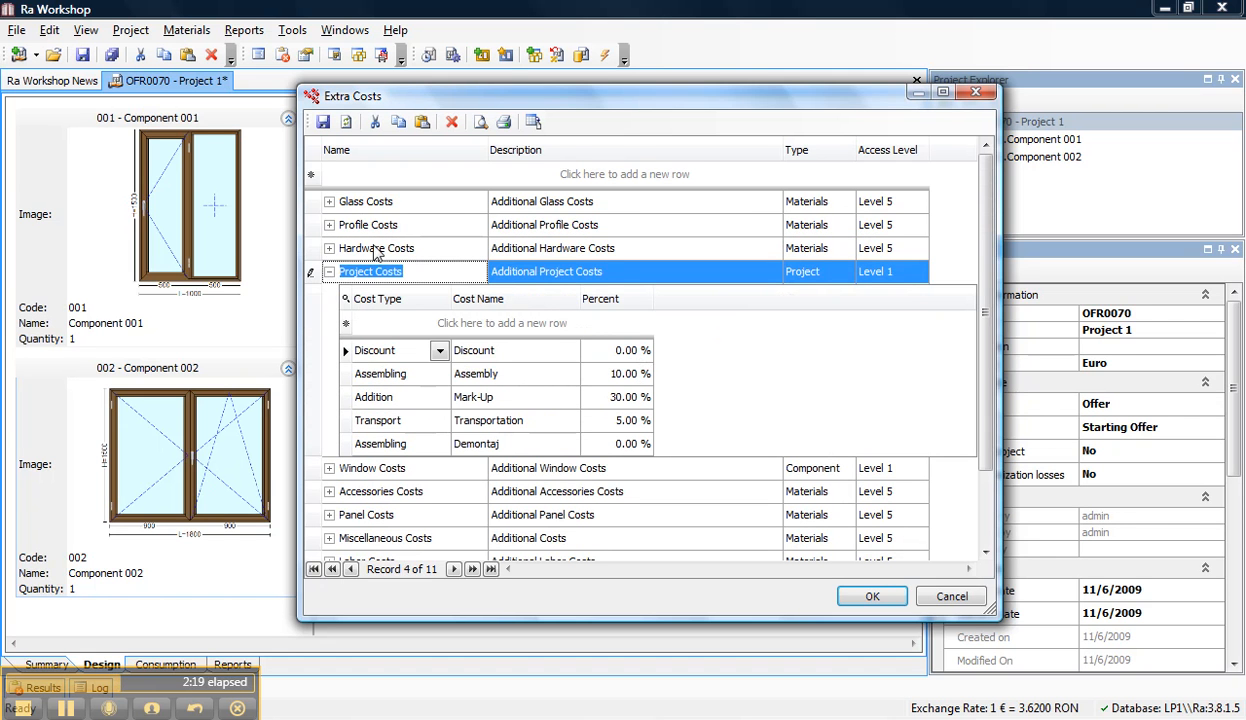
pyautogui.moveTo(384, 236)
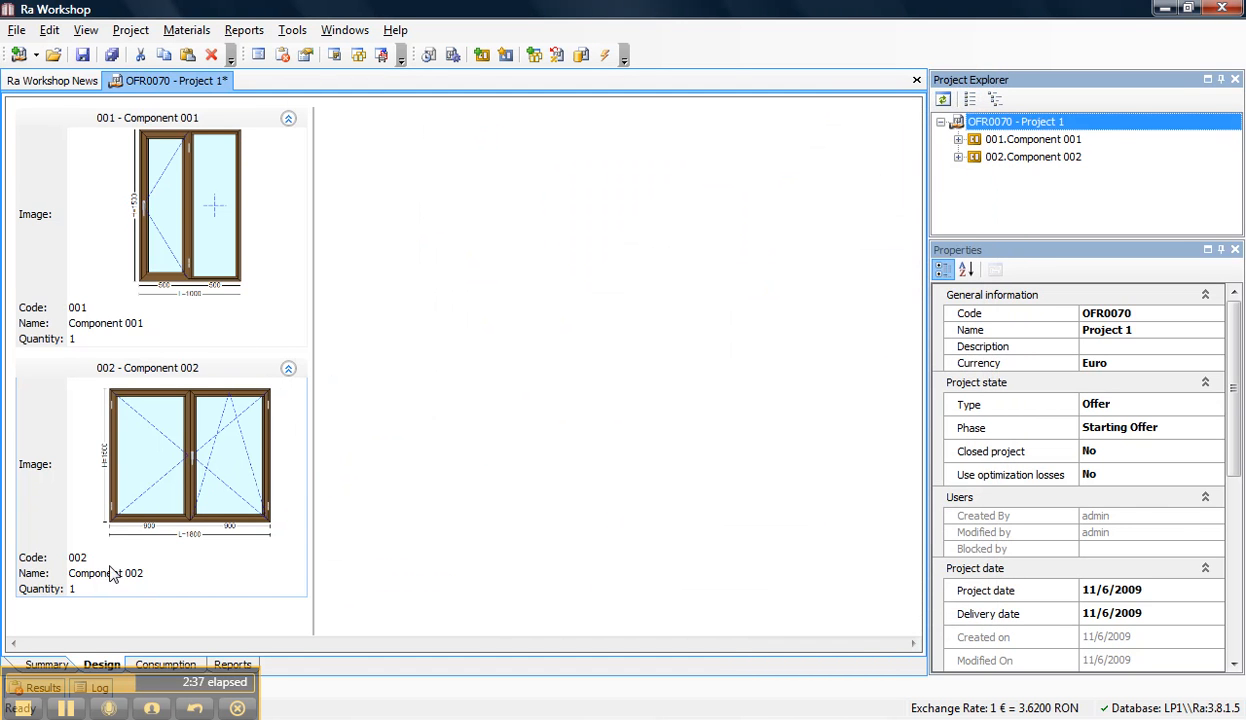
# View the project Summary statistics: production cost 887.72, selling value 1,495.40, extra costs 464.09.
pyautogui.click(46, 664)
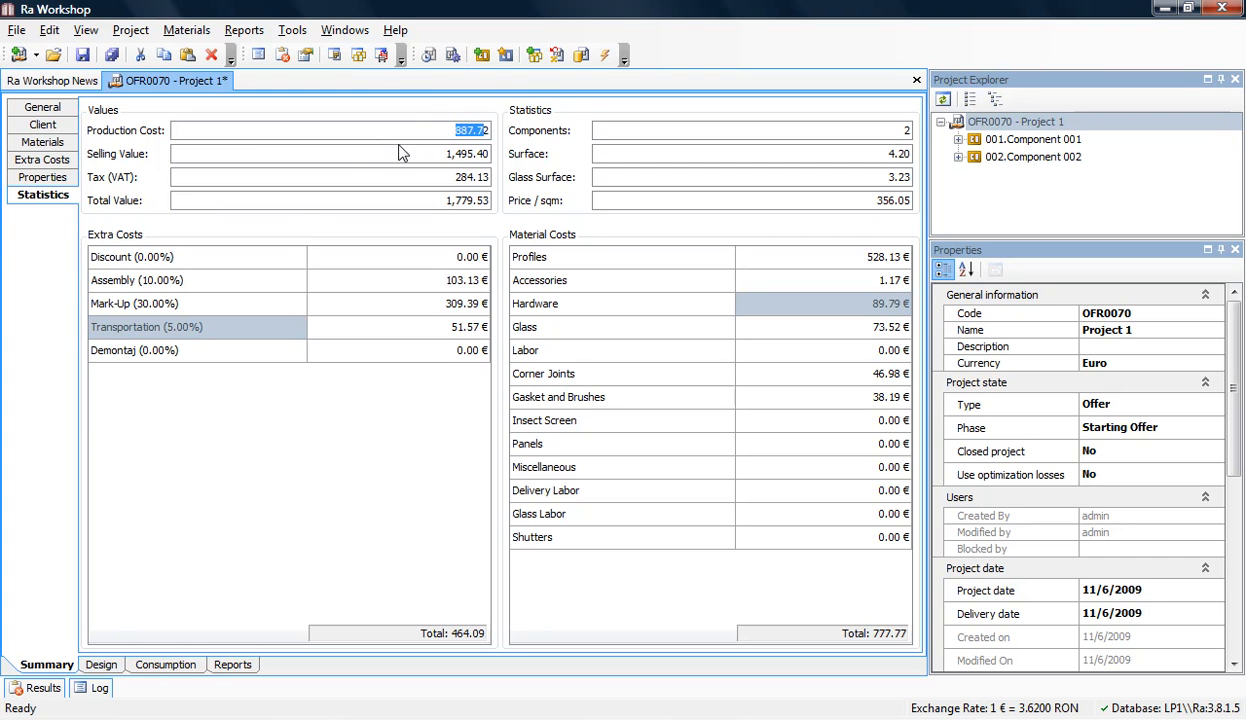
pyautogui.moveTo(384, 172)
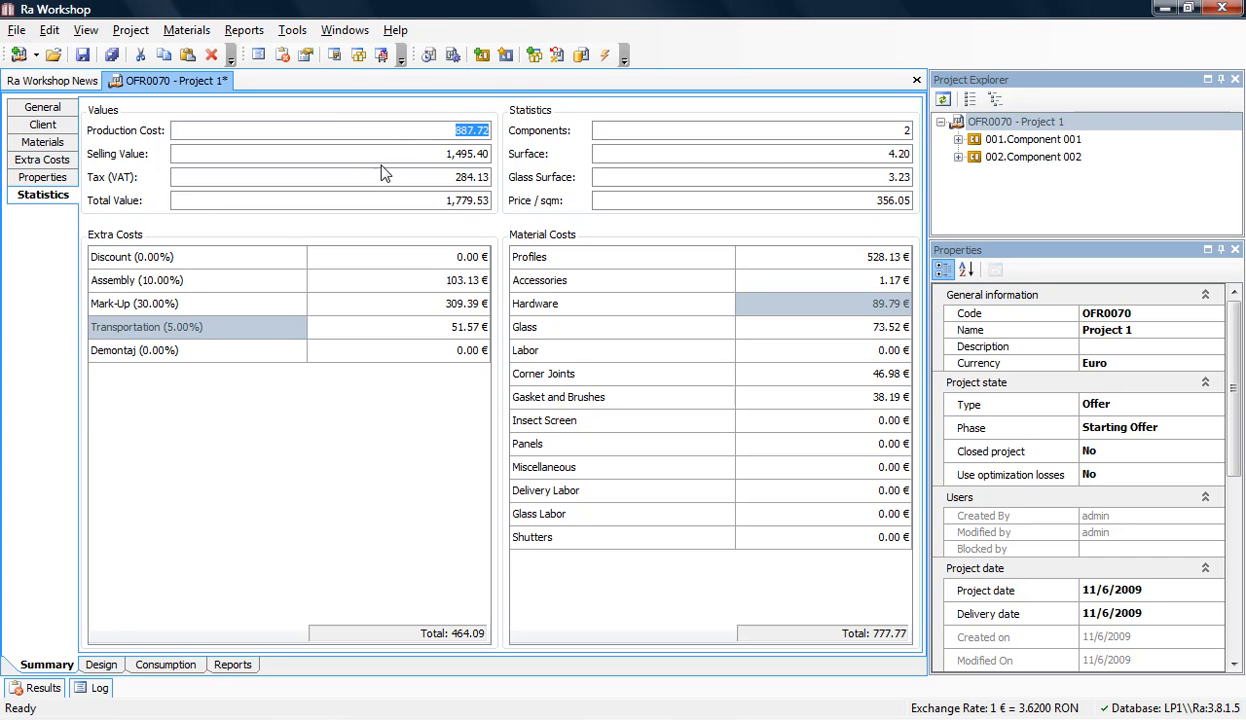
pyautogui.click(330, 152)
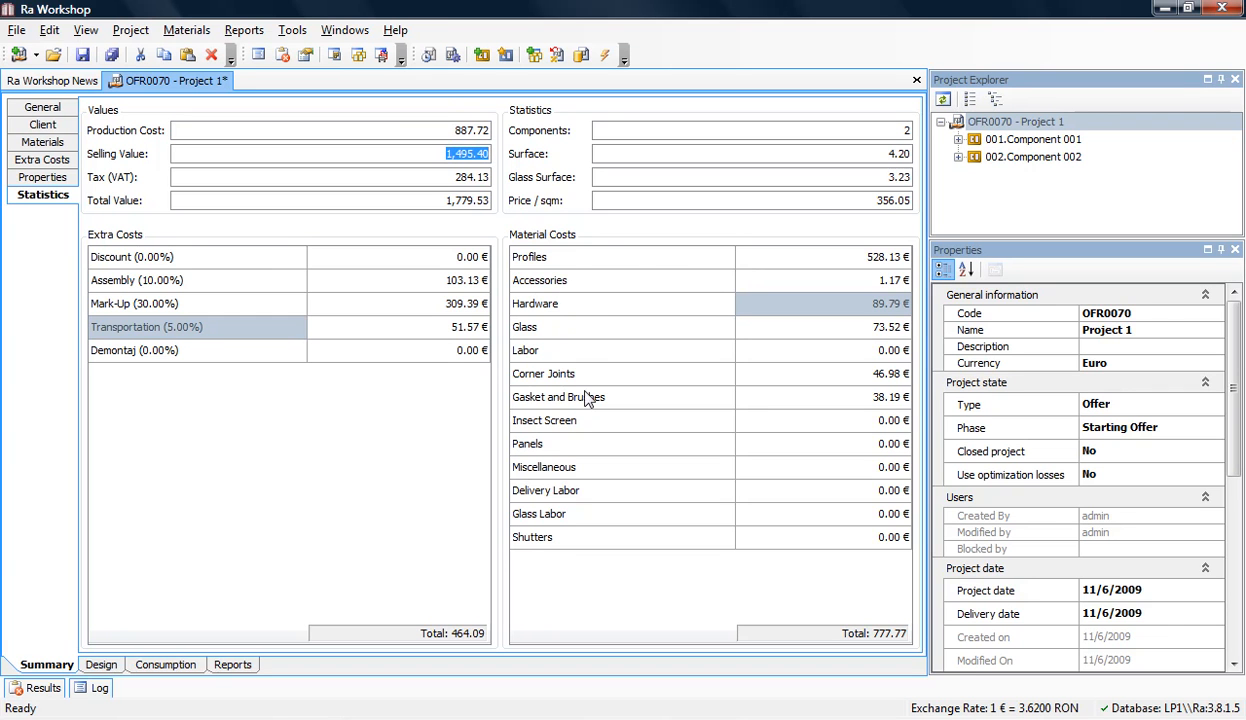
pyautogui.moveTo(640, 322)
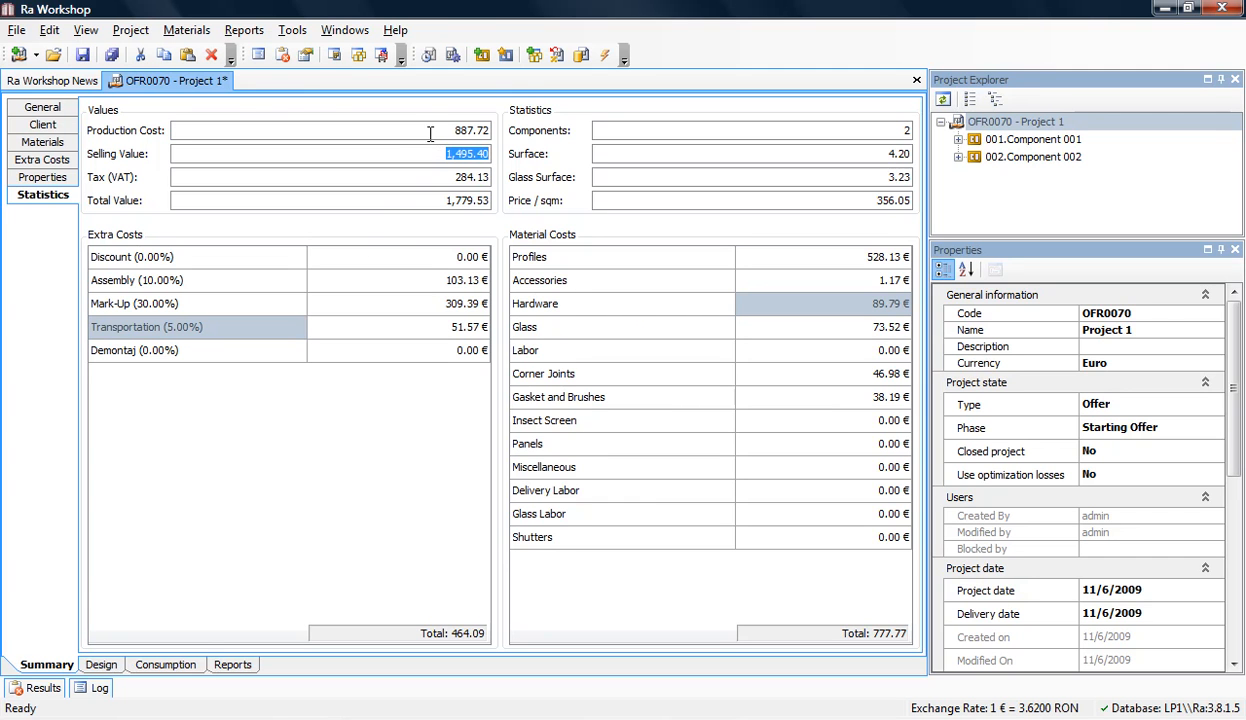
pyautogui.click(244, 30)
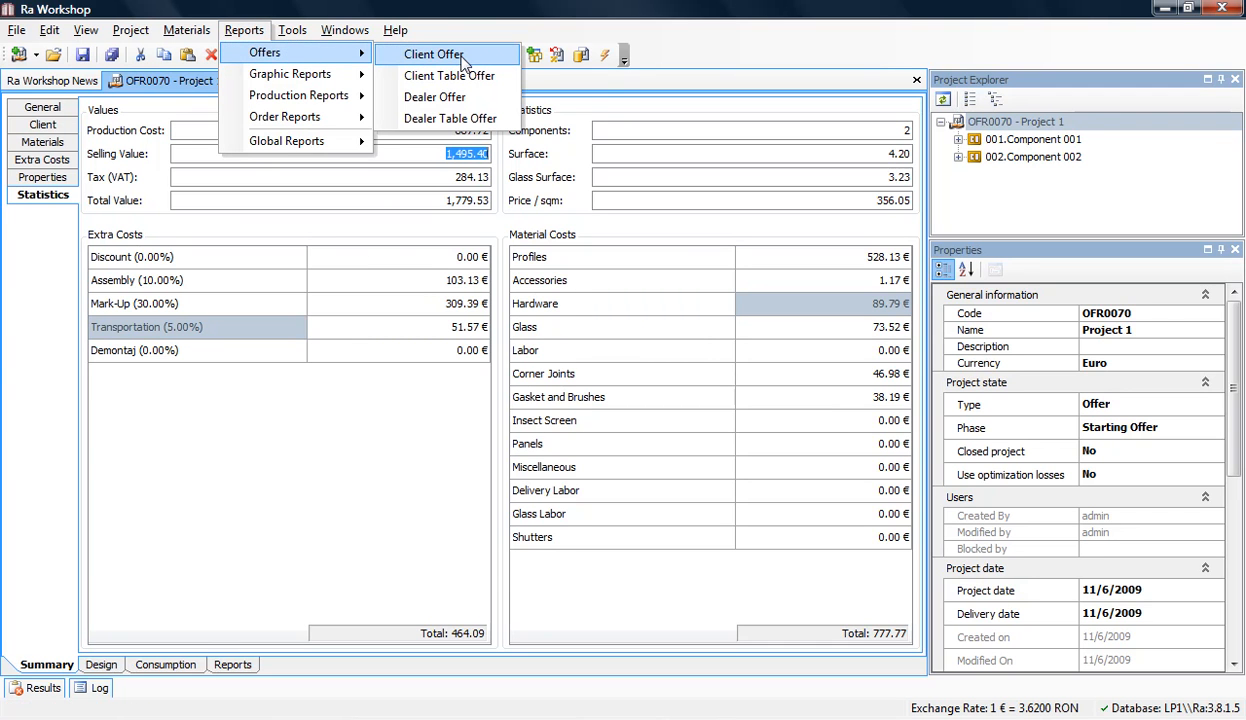
pyautogui.click(432, 54)
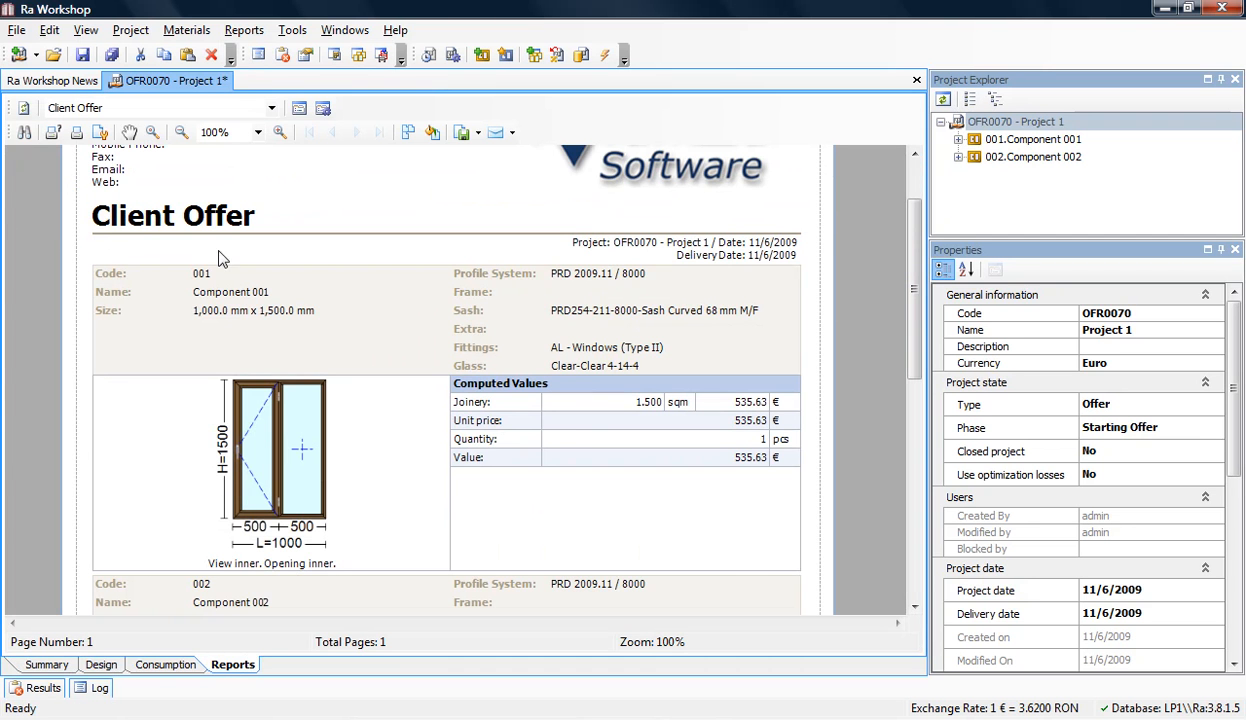
pyautogui.moveTo(596, 456)
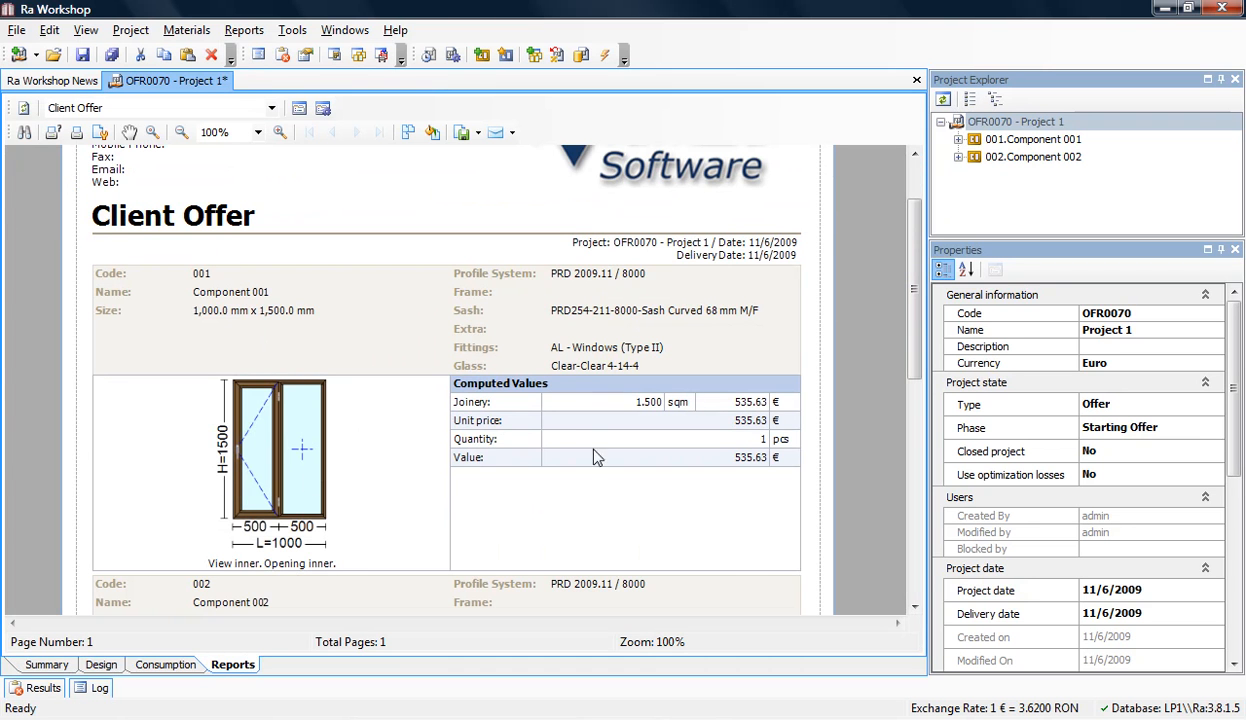
pyautogui.click(46, 664)
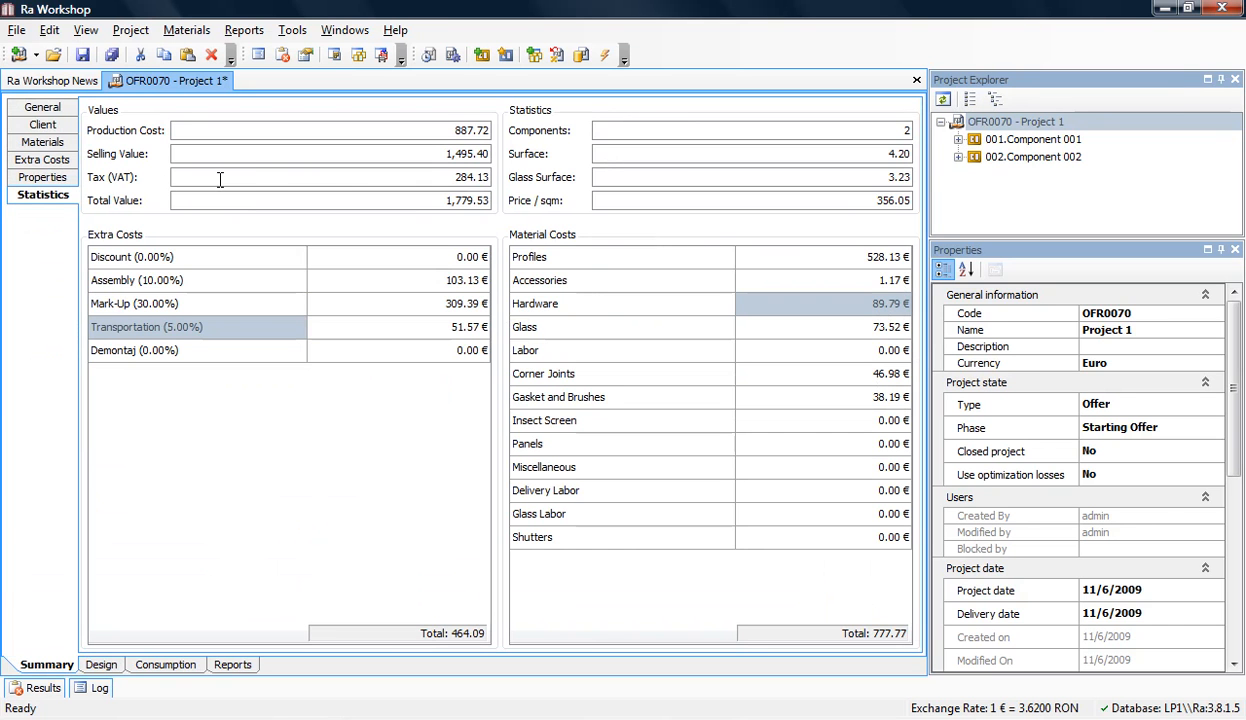
pyautogui.moveTo(340, 176)
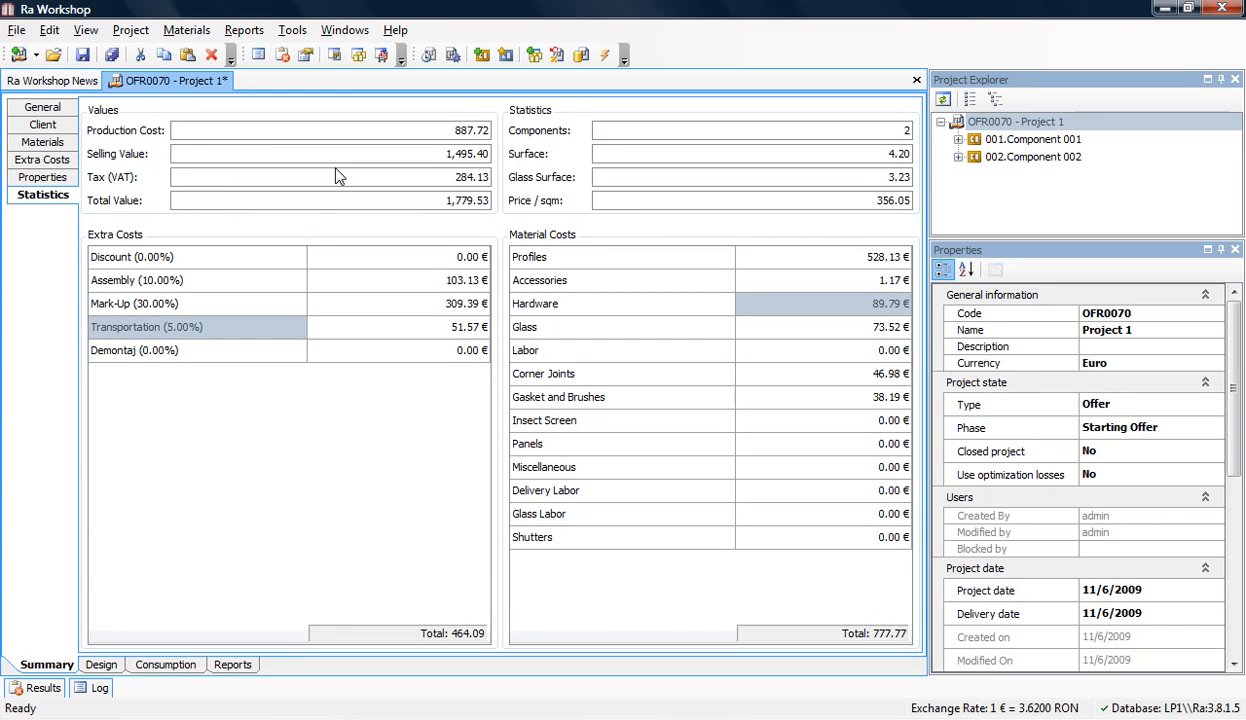
pyautogui.moveTo(418, 152)
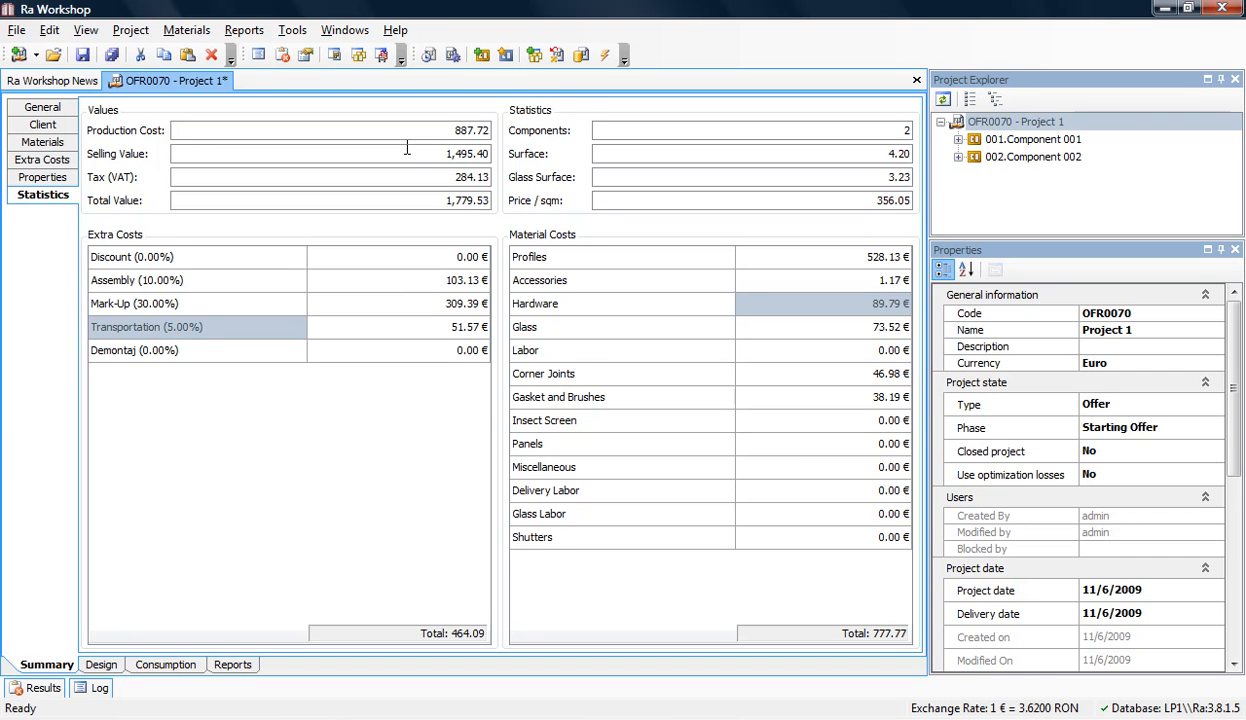
# Review the Door Sash Z FJ profile's colour prices (Molid 11.810, Tei 9.870, Merantí 25.500) and close the editor.
pyautogui.click(188, 30)
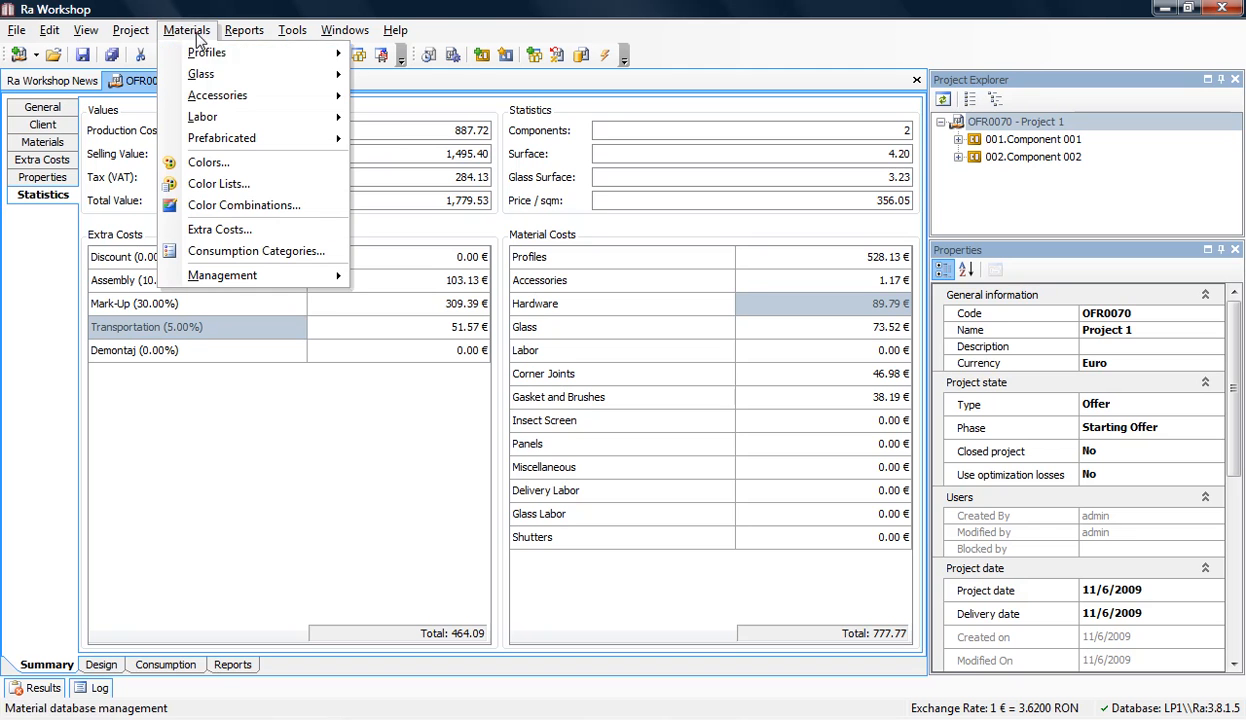
pyautogui.moveTo(206, 52)
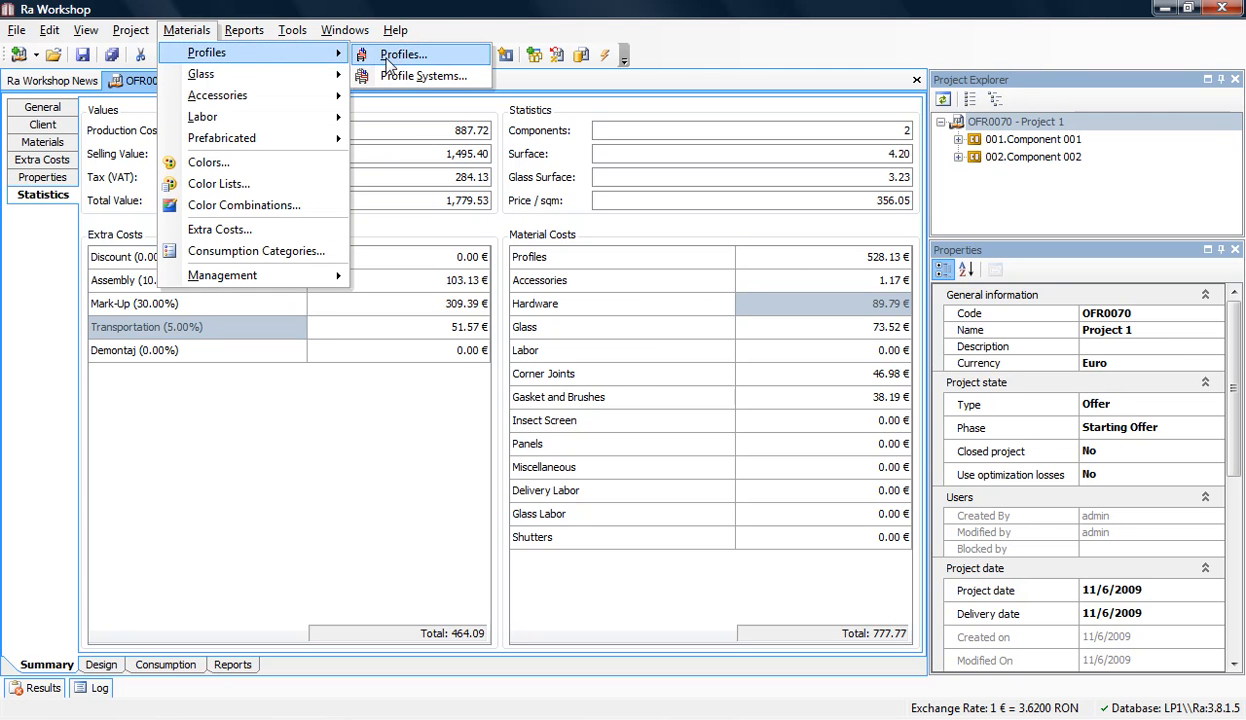
pyautogui.click(404, 54)
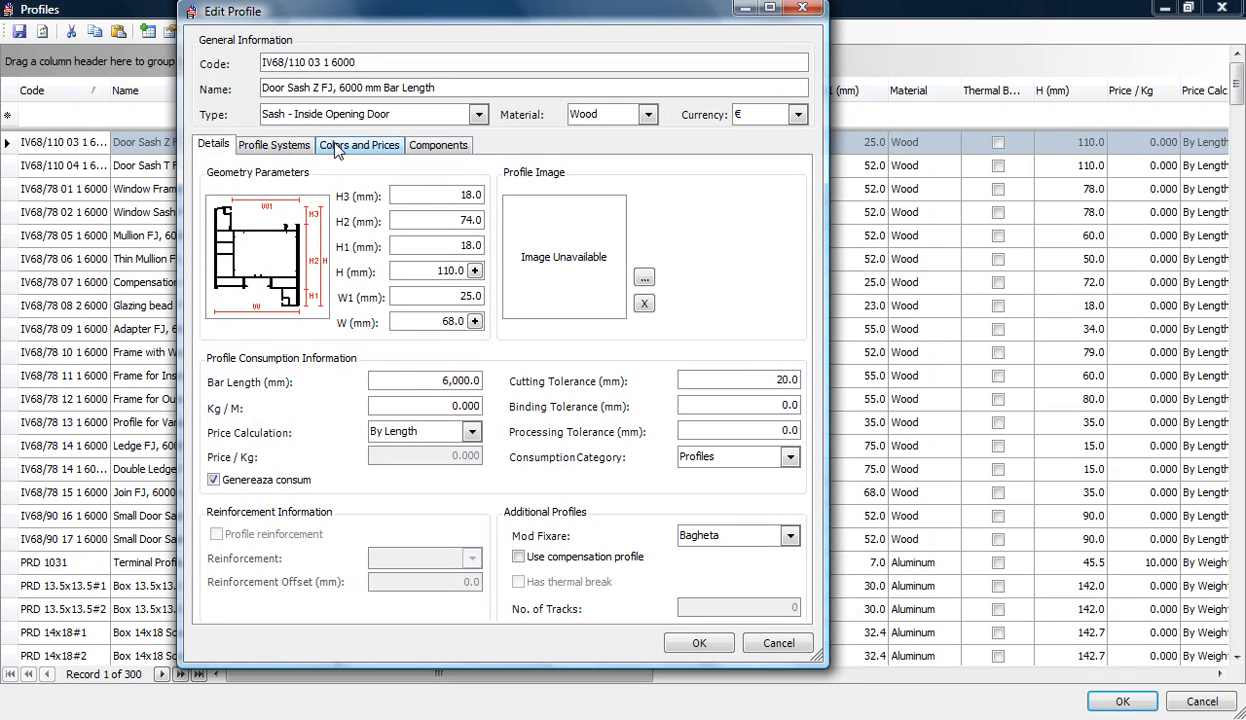
pyautogui.click(360, 144)
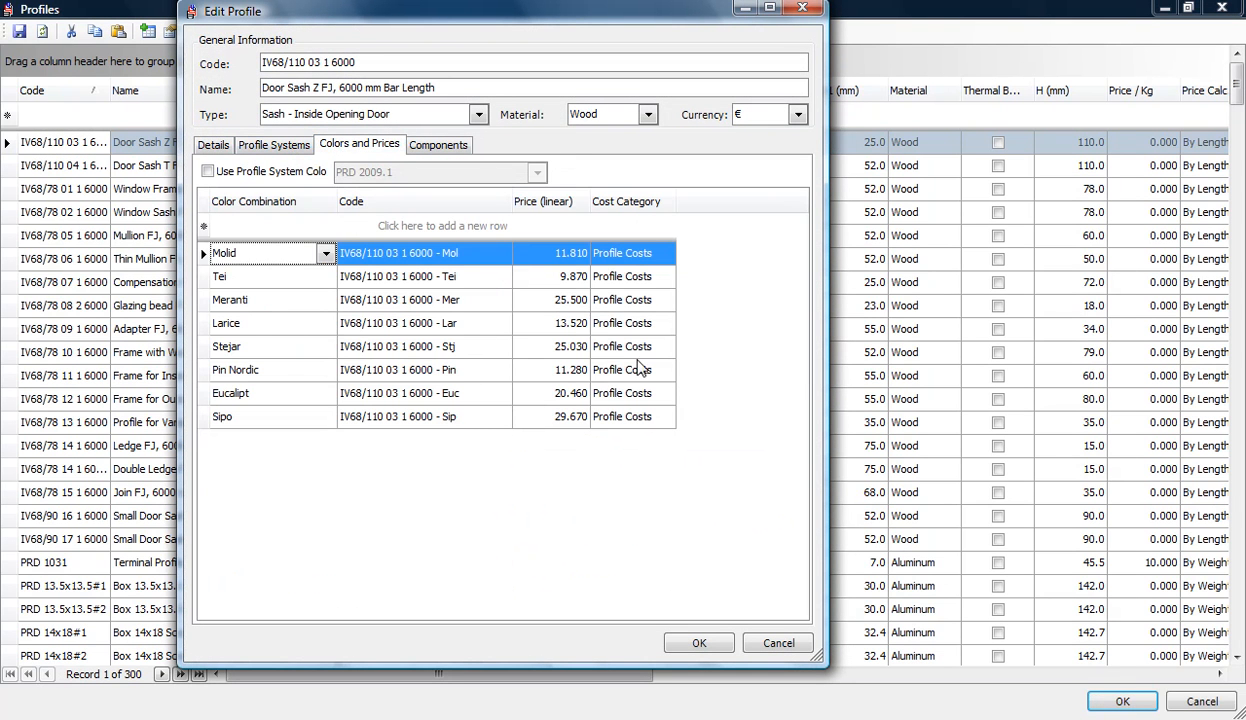
pyautogui.moveTo(324, 260)
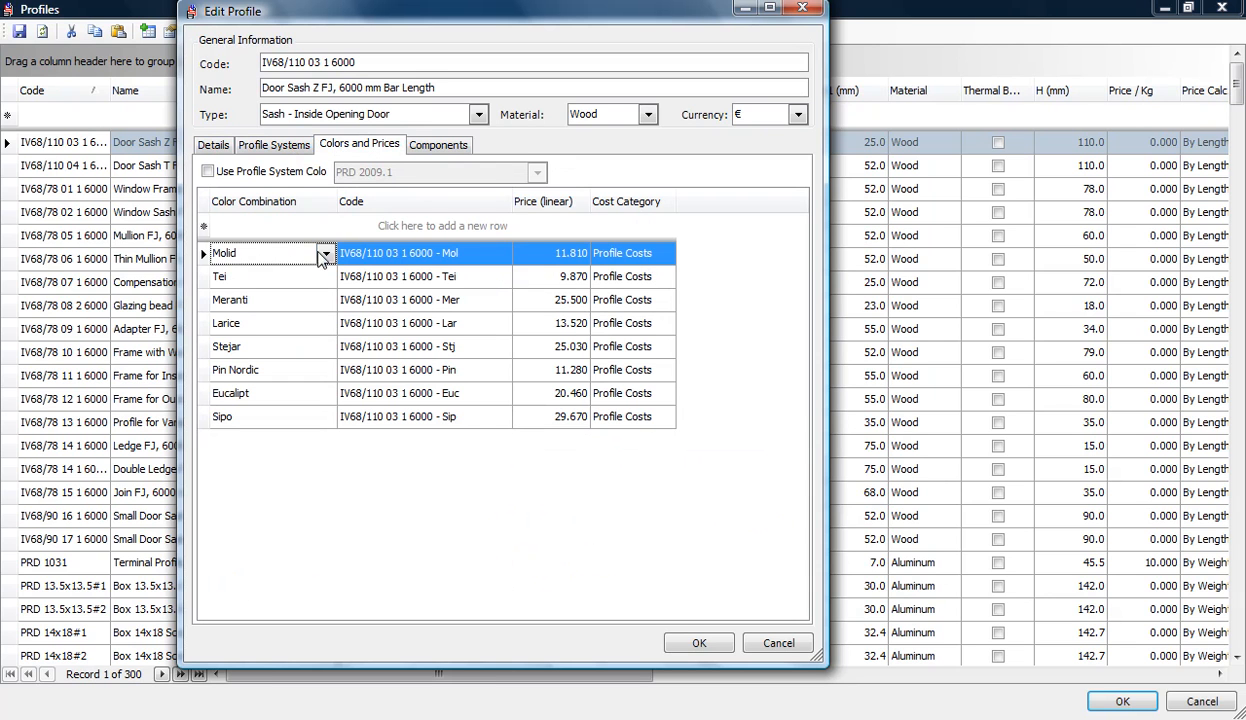
pyautogui.moveTo(540, 264)
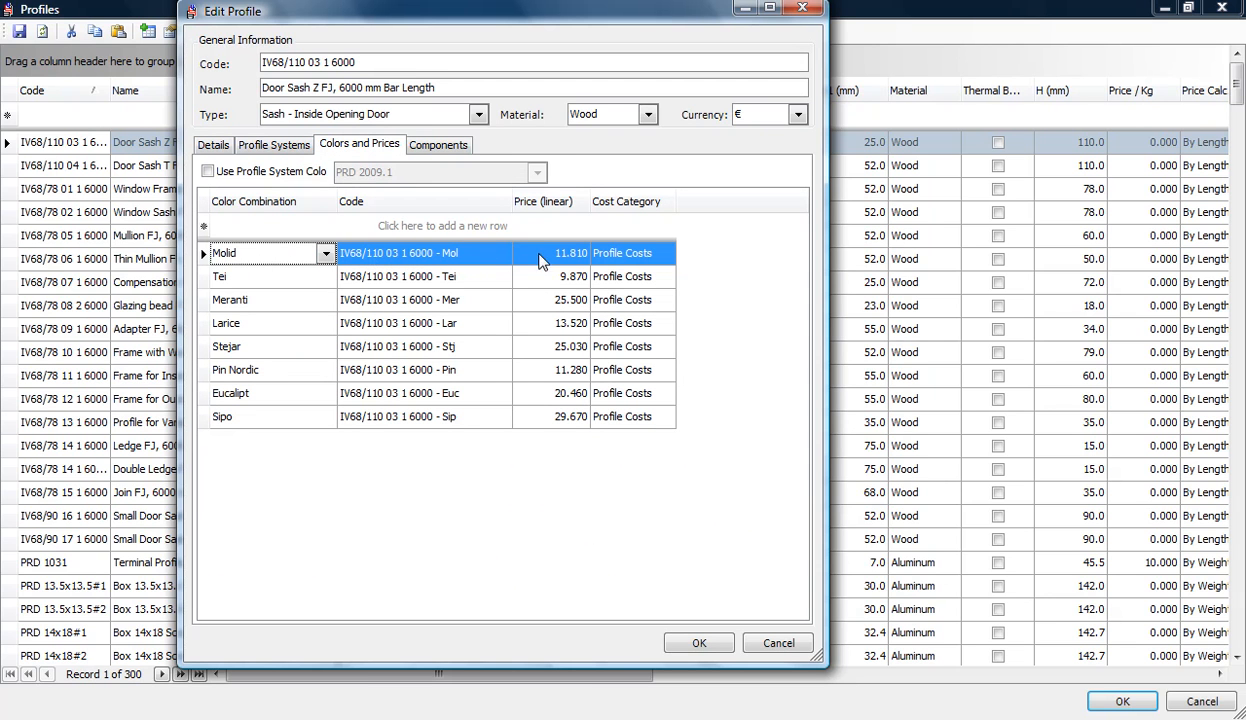
pyautogui.click(570, 252)
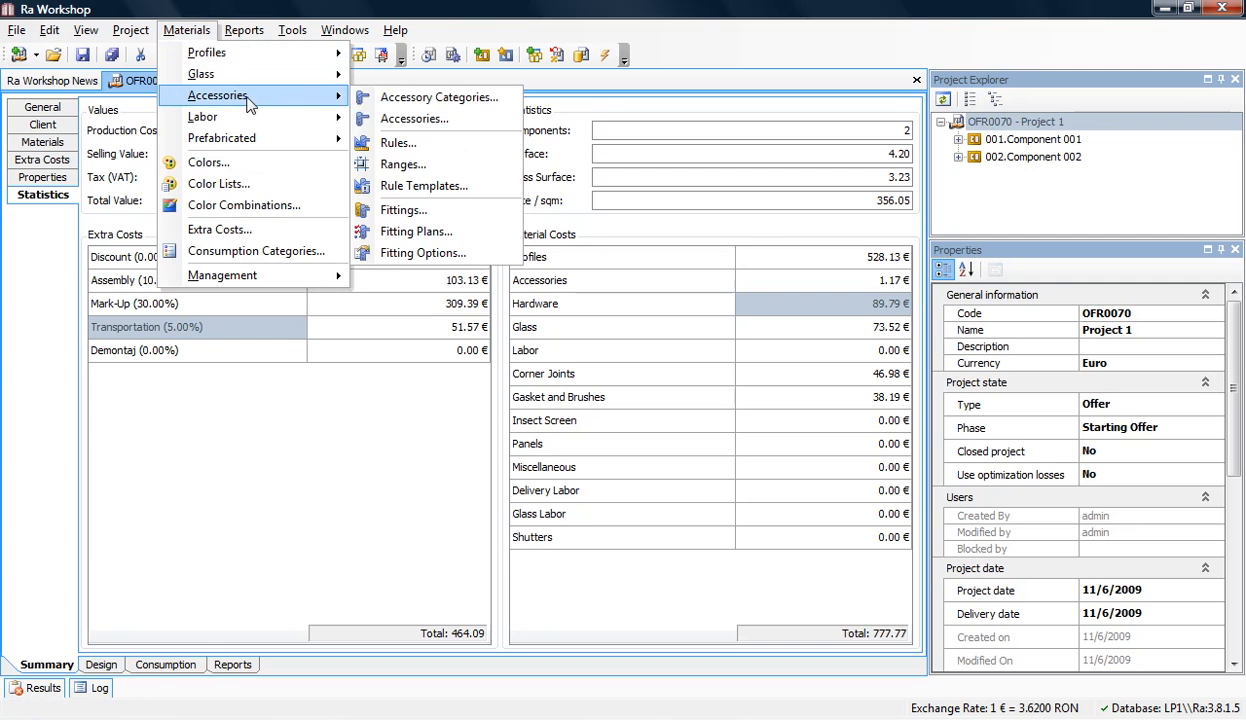
pyautogui.click(414, 118)
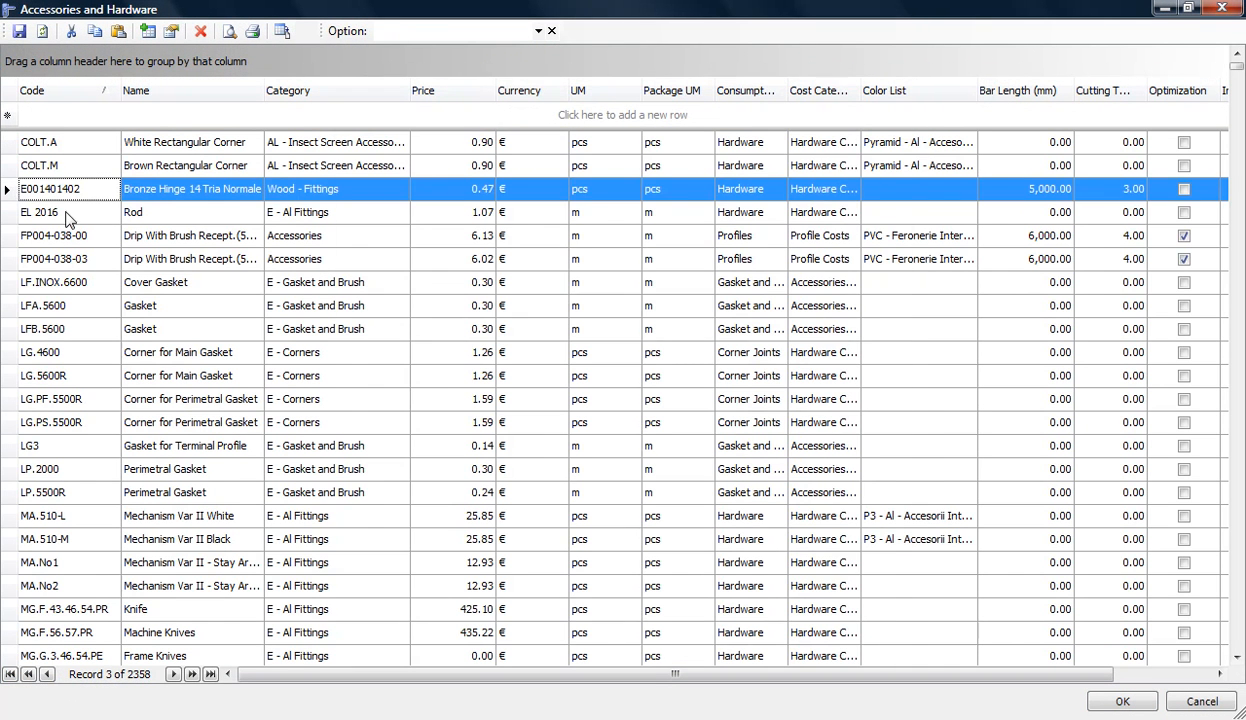
pyautogui.doubleClick(190, 188)
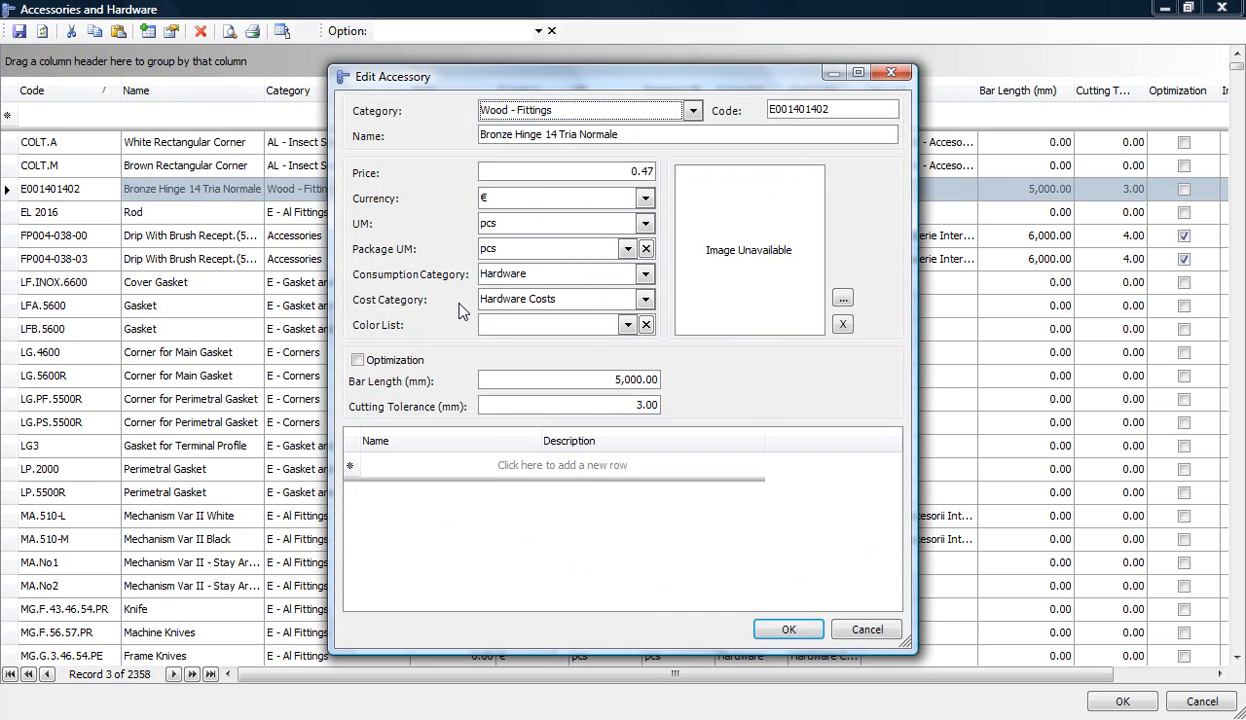
pyautogui.click(644, 300)
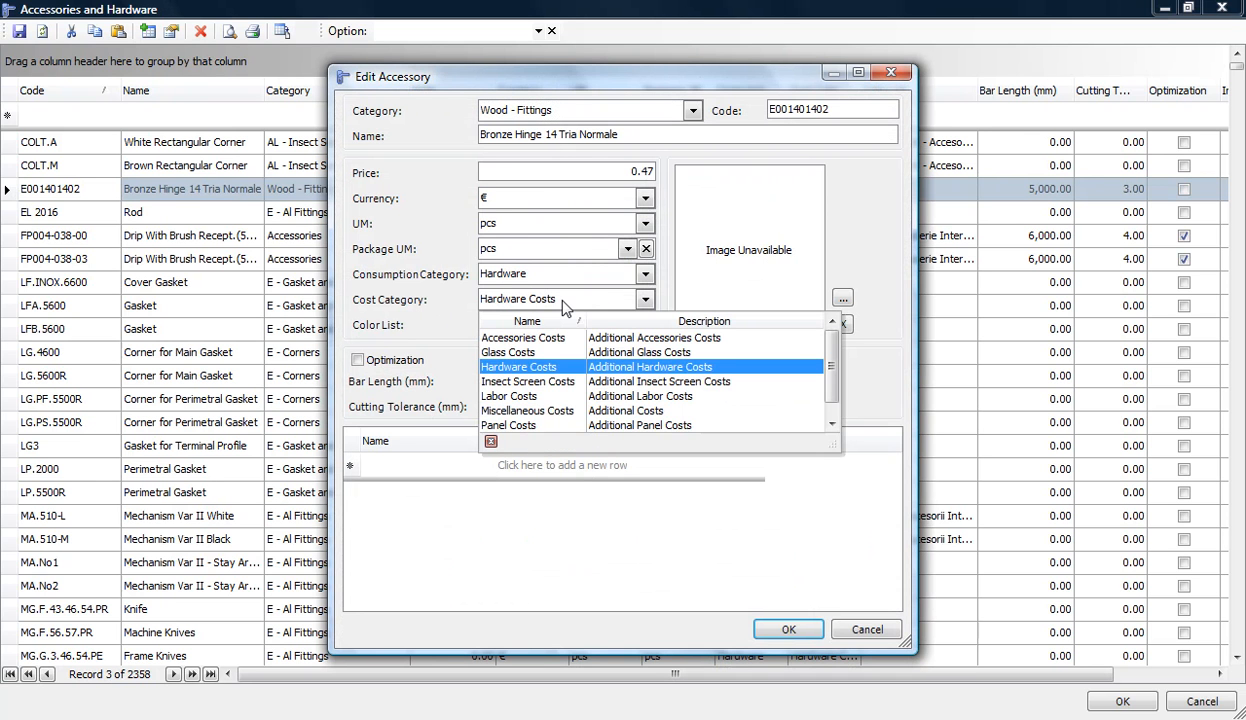
pyautogui.click(788, 628)
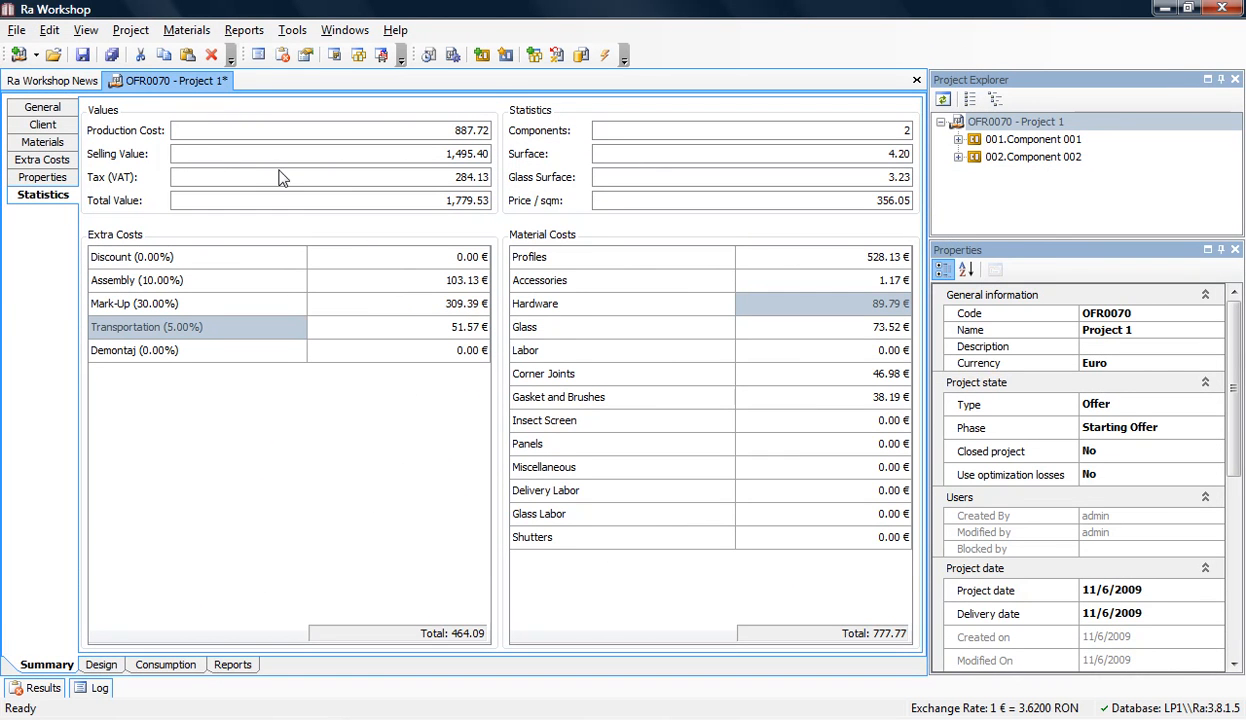
pyautogui.moveTo(284, 176)
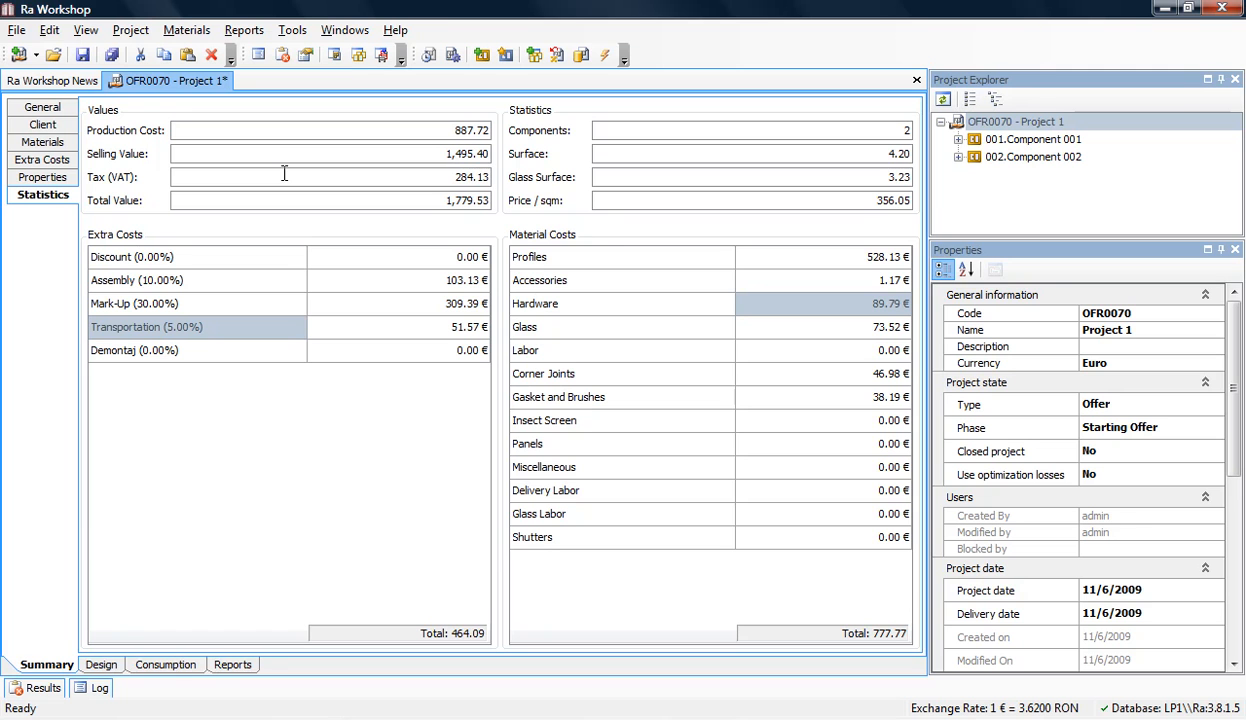
pyautogui.moveTo(476, 272)
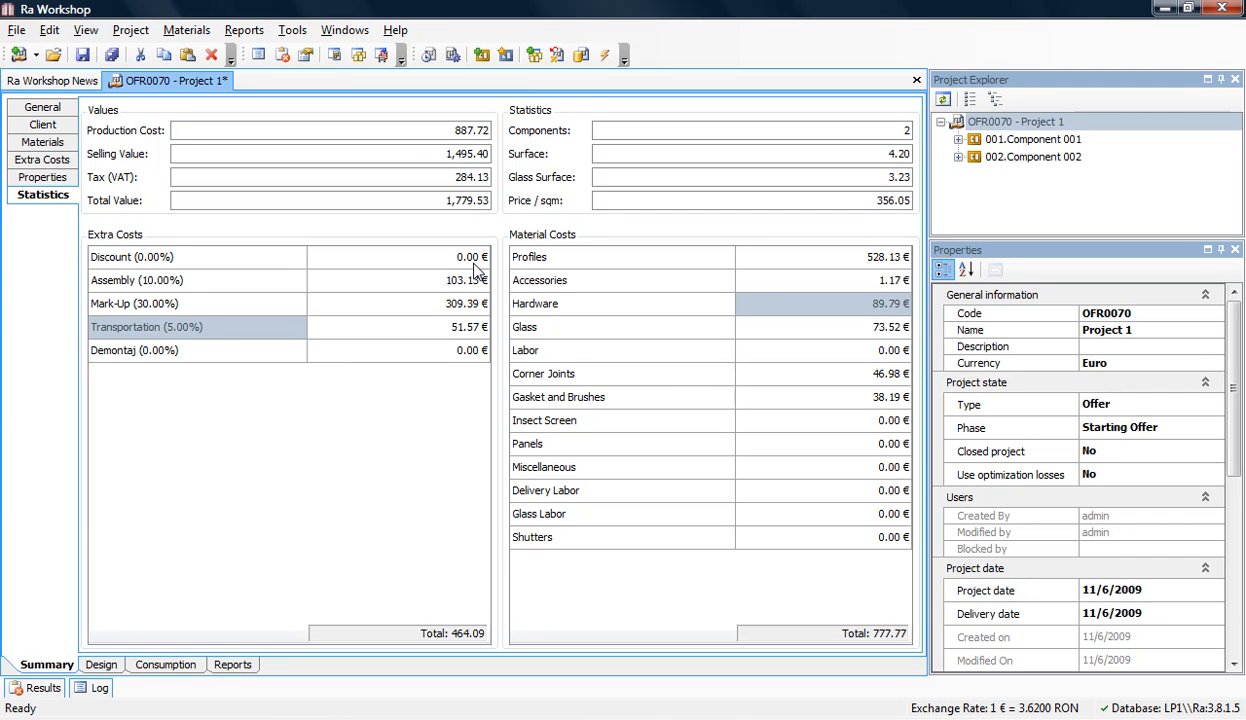
pyautogui.moveTo(518, 278)
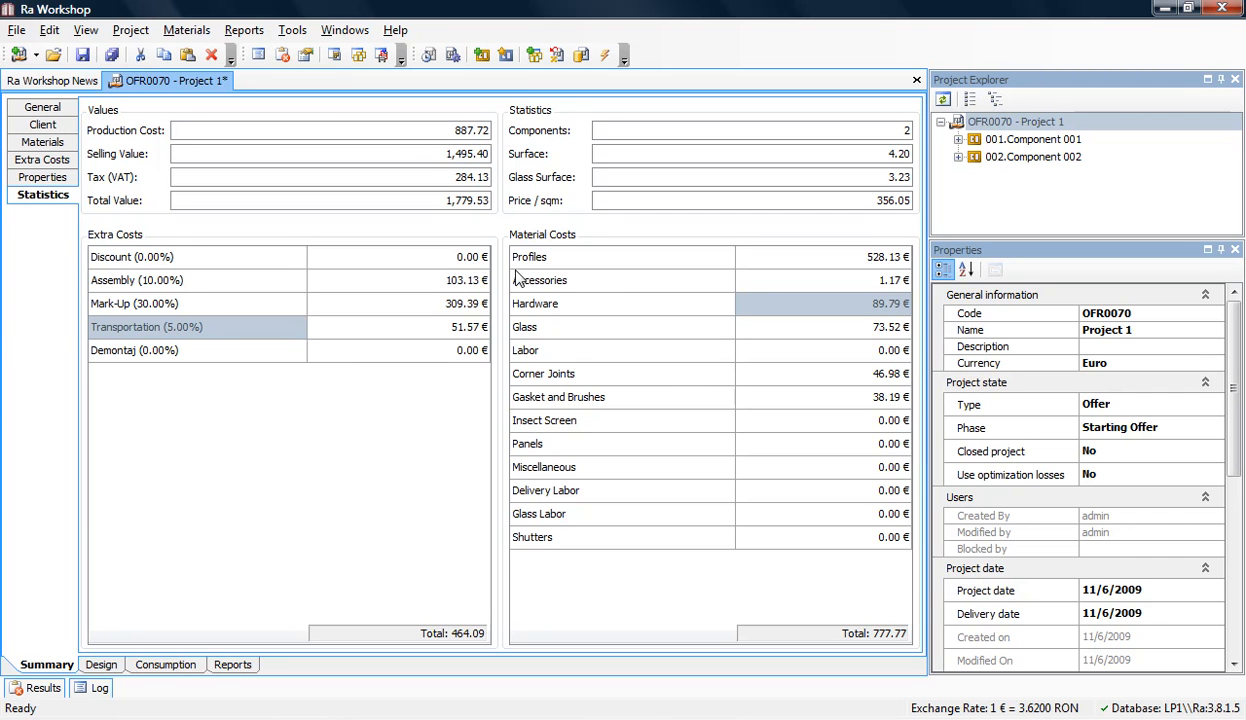
pyautogui.moveTo(436, 460)
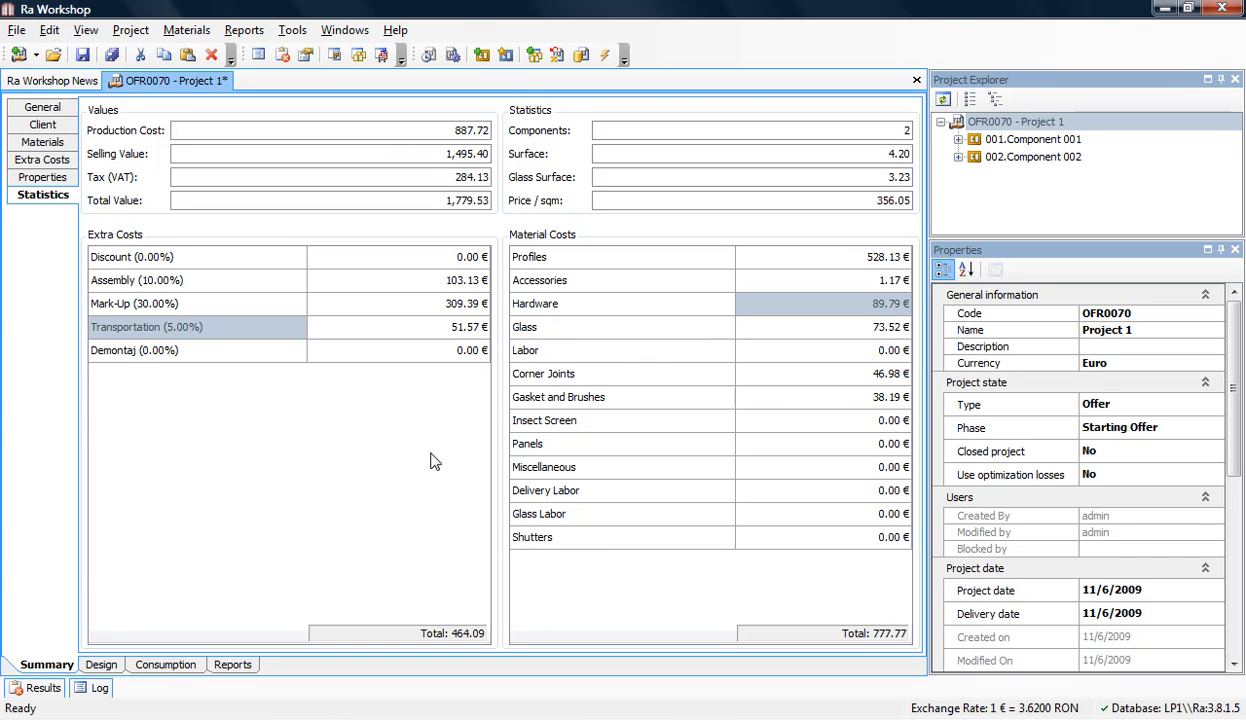